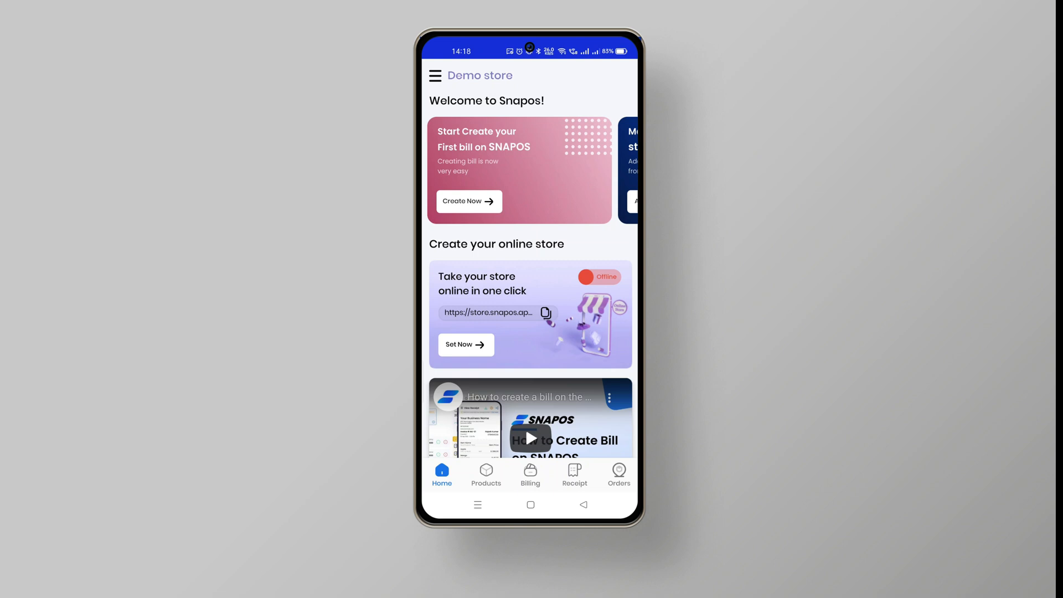
# Browse the Demo store products and the Vegetables category, then open the online shop page.
pyautogui.click(486, 474)
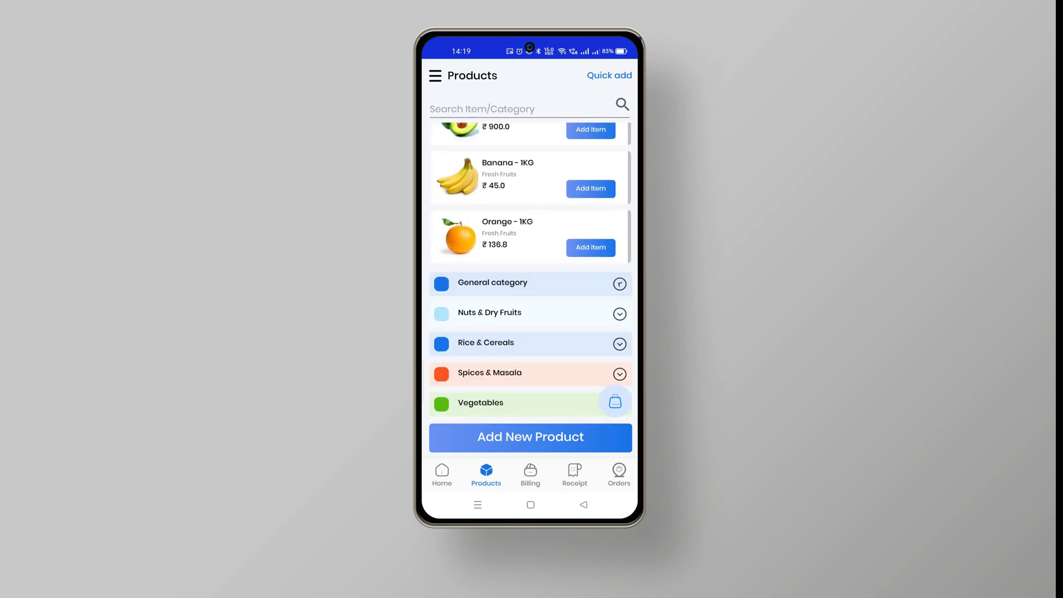
pyautogui.click(618, 313)
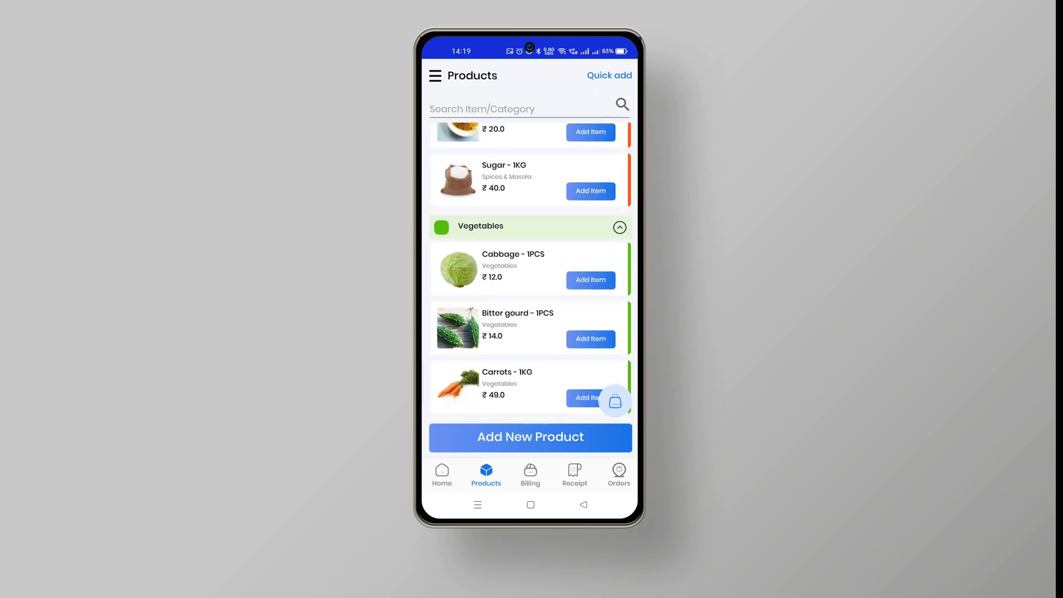
pyautogui.click(442, 475)
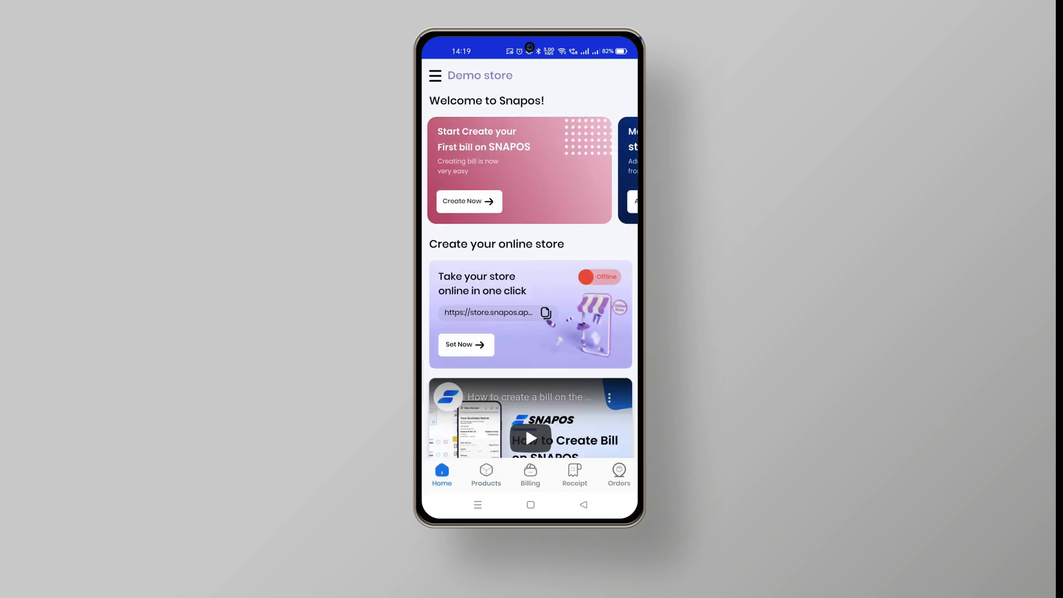
pyautogui.click(599, 277)
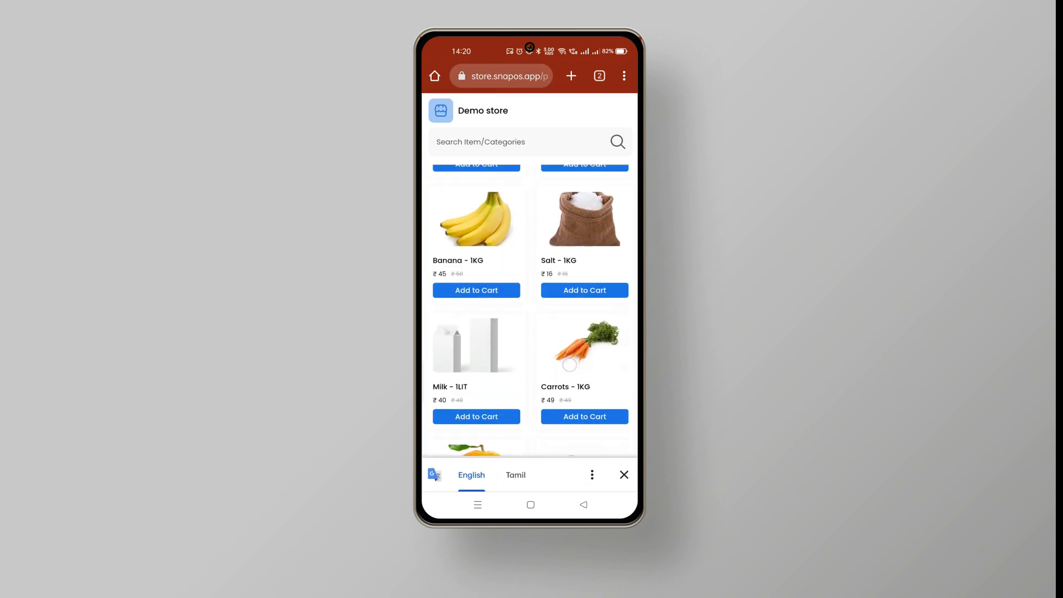
# Back in SNAPOS, open Customize Template for font style, featured banner and deal of the day.
pyautogui.click(623, 474)
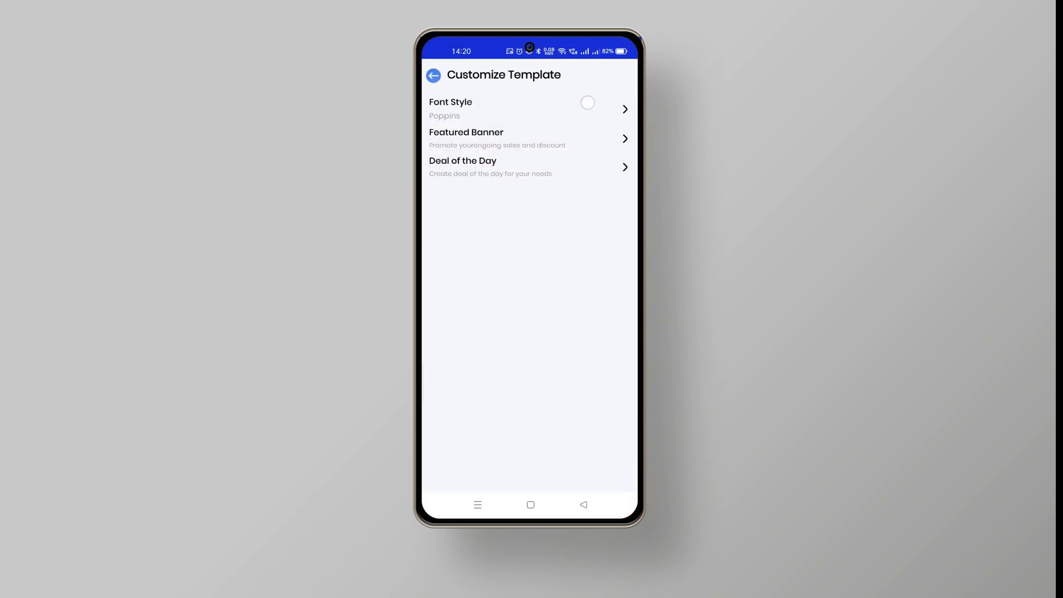
pyautogui.click(516, 109)
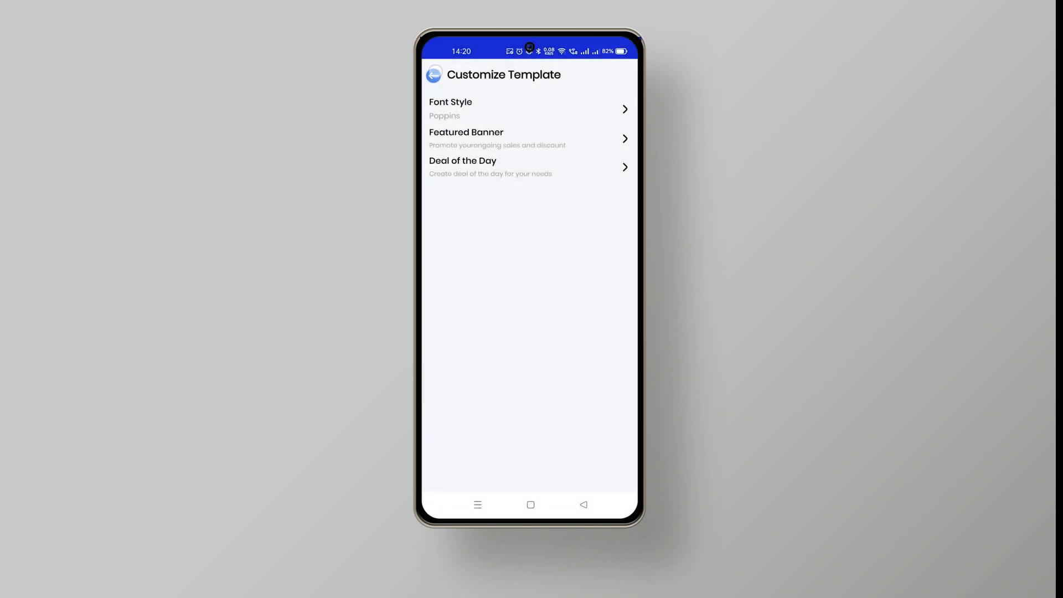
# Review the condensed-font storefront with its call-now banner in Chrome, then bring up recent apps.
pyautogui.click(531, 504)
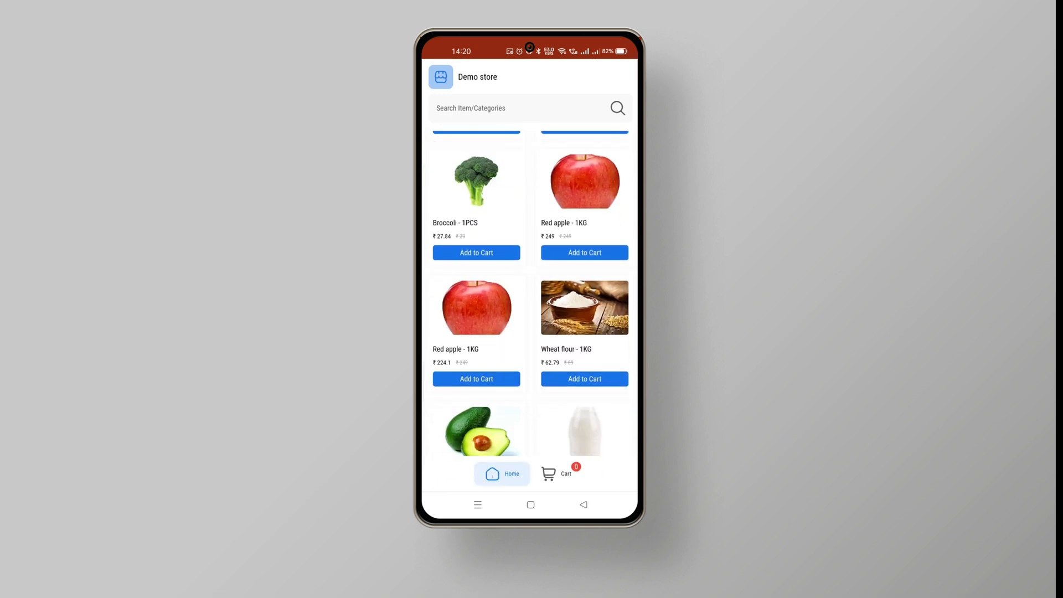
pyautogui.scroll(-3)
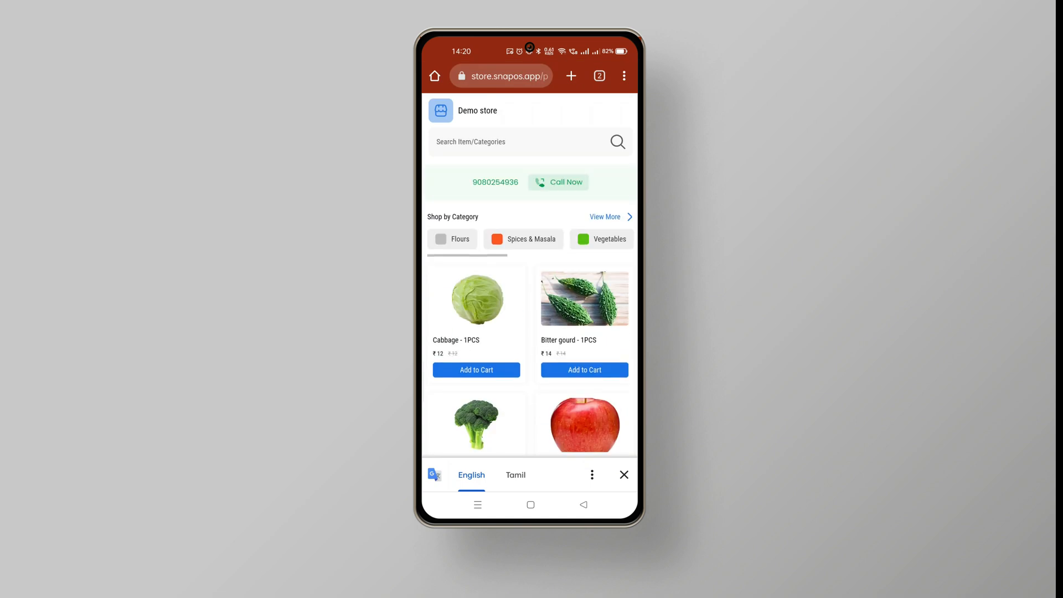
pyautogui.click(530, 505)
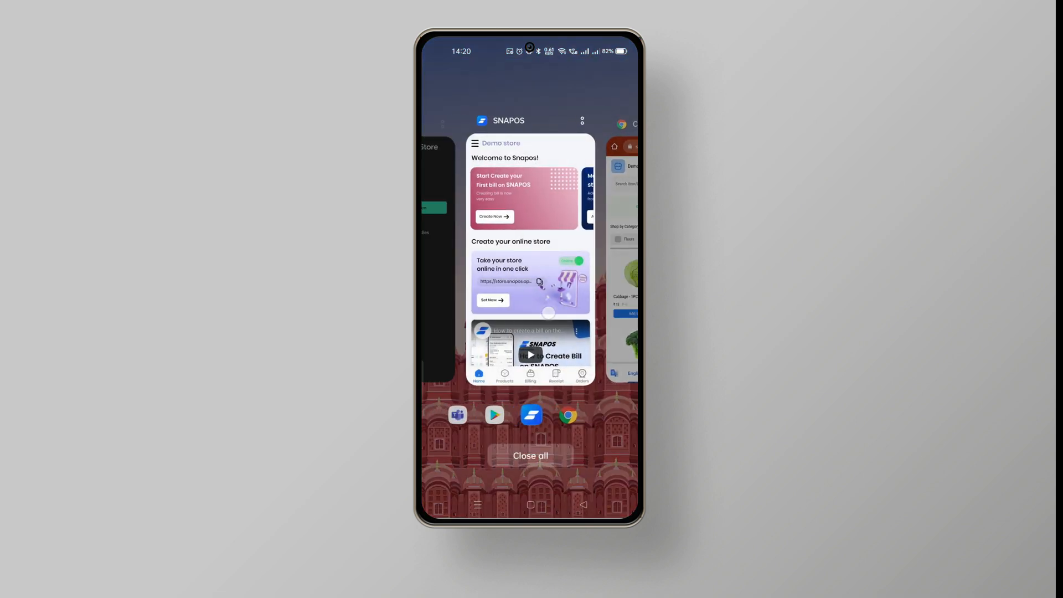
# Feature Red apple - 1KG in the banner with a chosen image and discount.
pyautogui.click(530, 250)
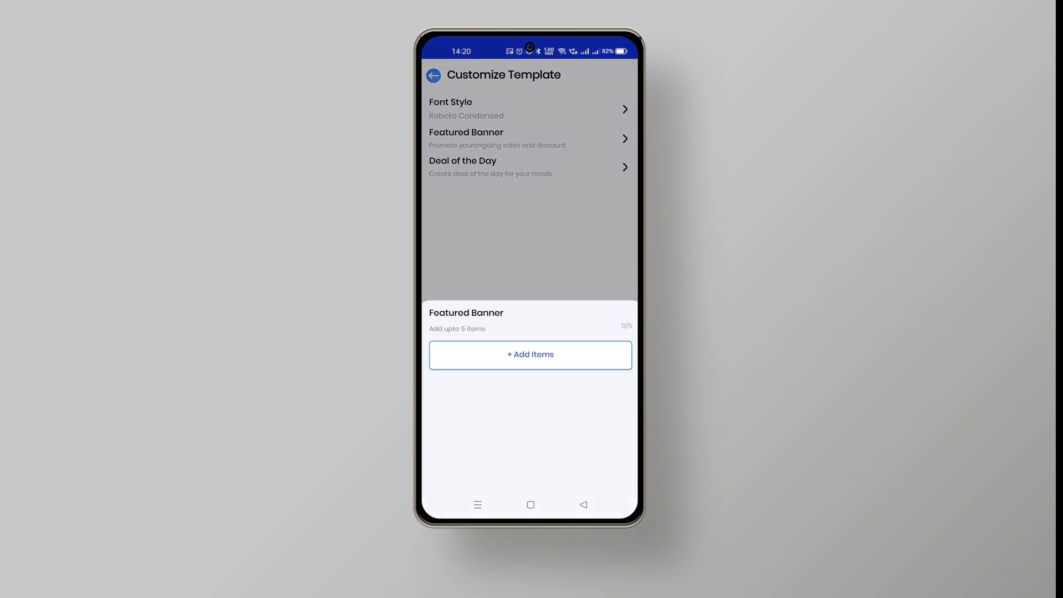
pyautogui.click(530, 355)
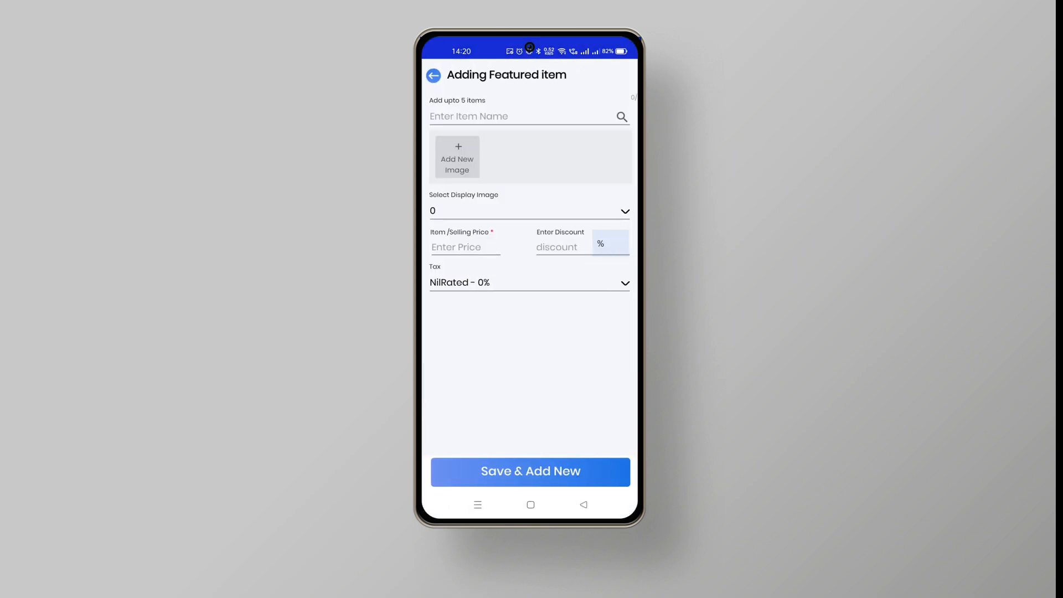
pyautogui.click(528, 115)
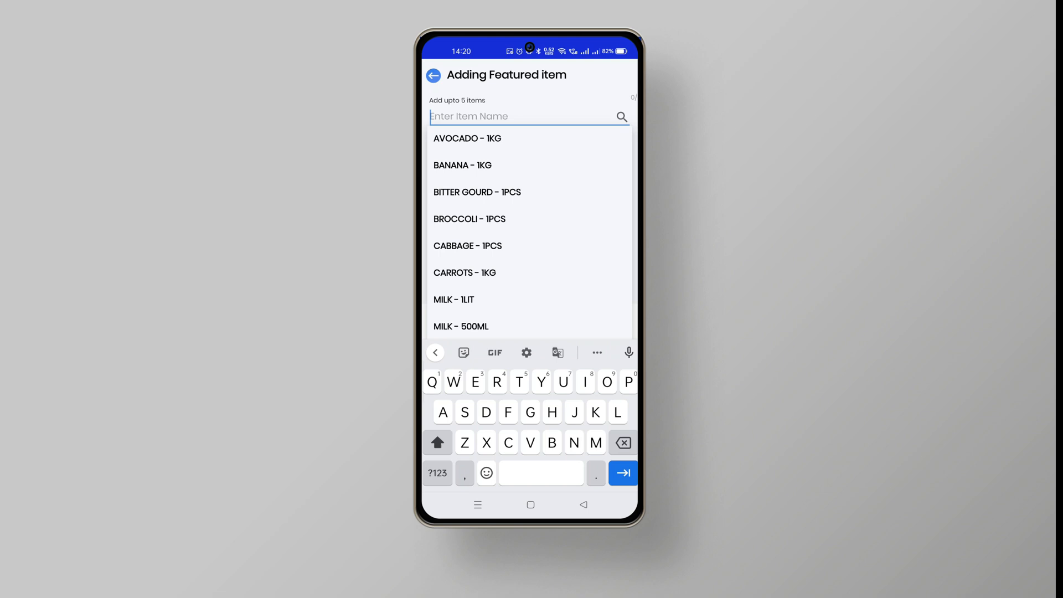
pyautogui.scroll(-3)
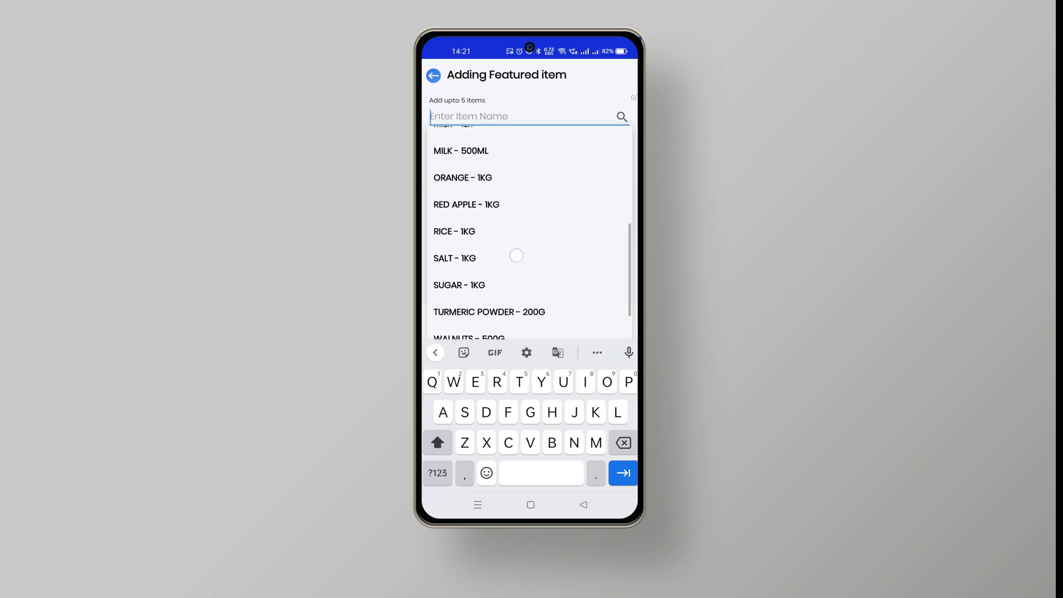
pyautogui.click(466, 205)
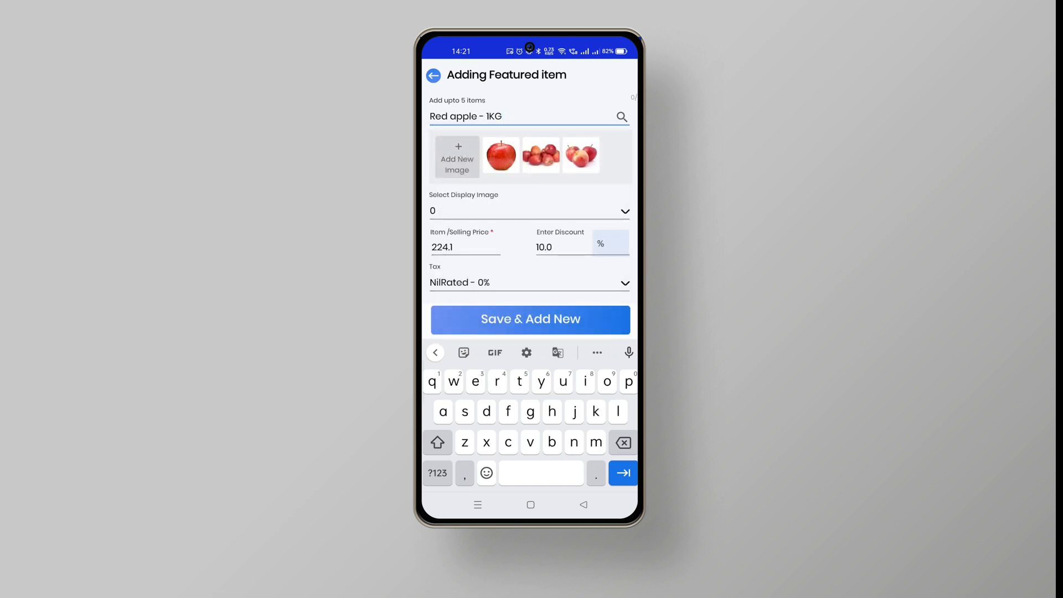
pyautogui.click(529, 211)
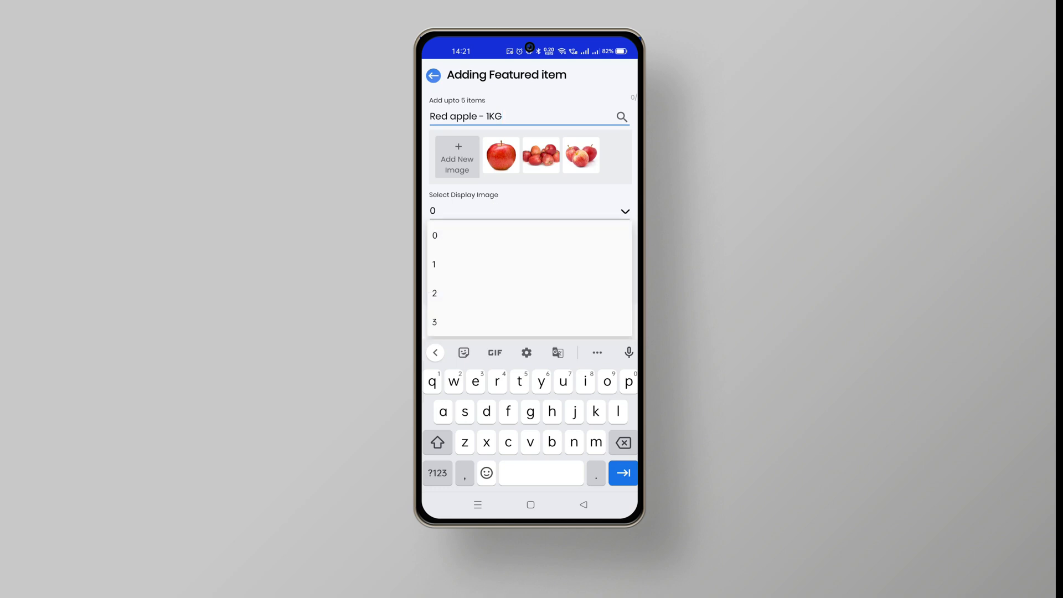
pyautogui.click(435, 236)
pyautogui.write('20')
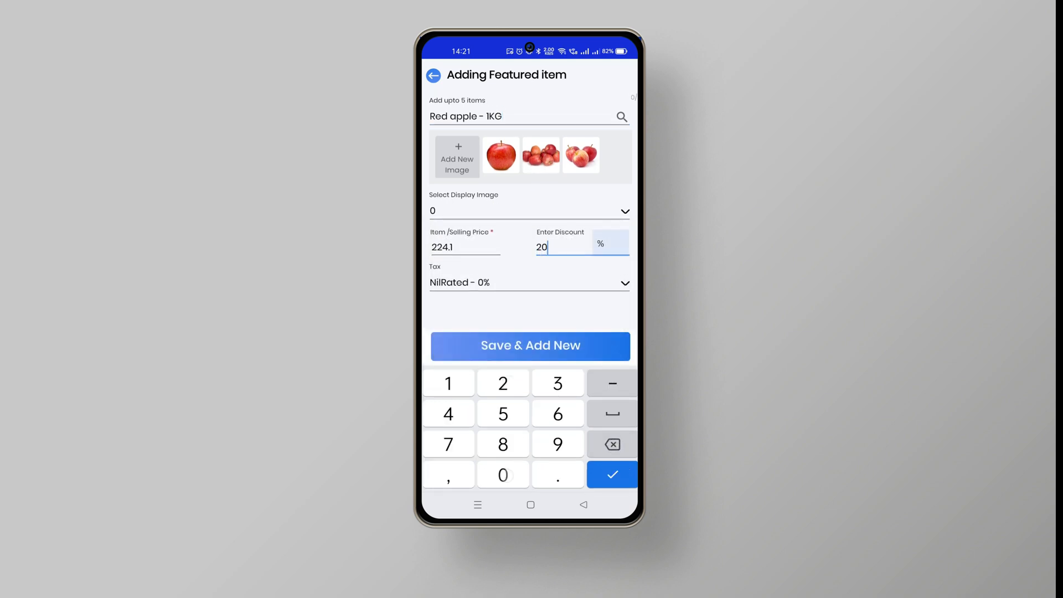
pyautogui.click(531, 345)
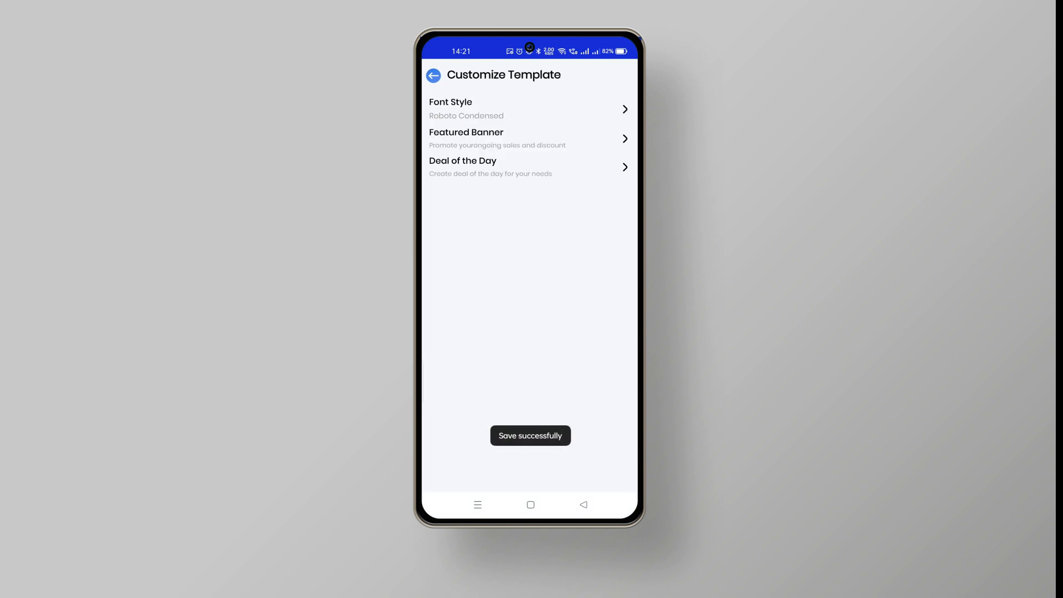
pyautogui.click(531, 139)
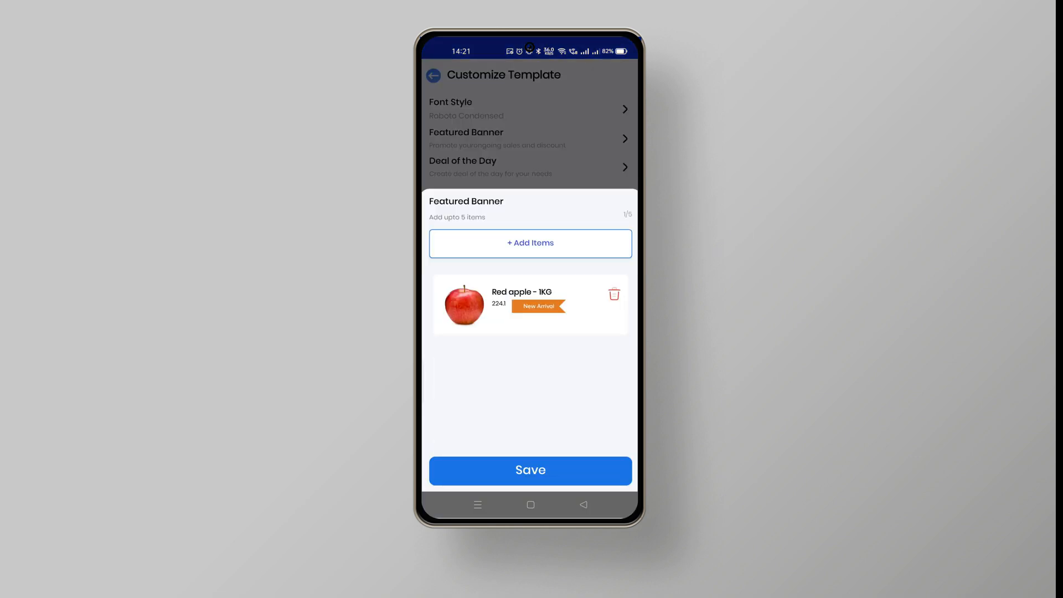
# Feature Orange - 1KG in the banner using image 2.
pyautogui.click(531, 243)
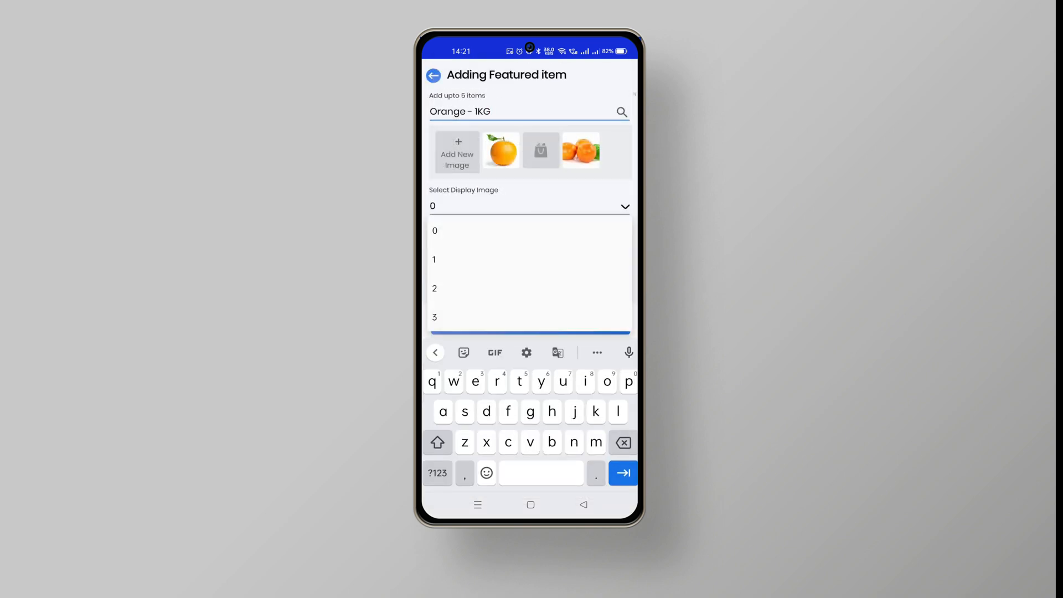
pyautogui.click(435, 288)
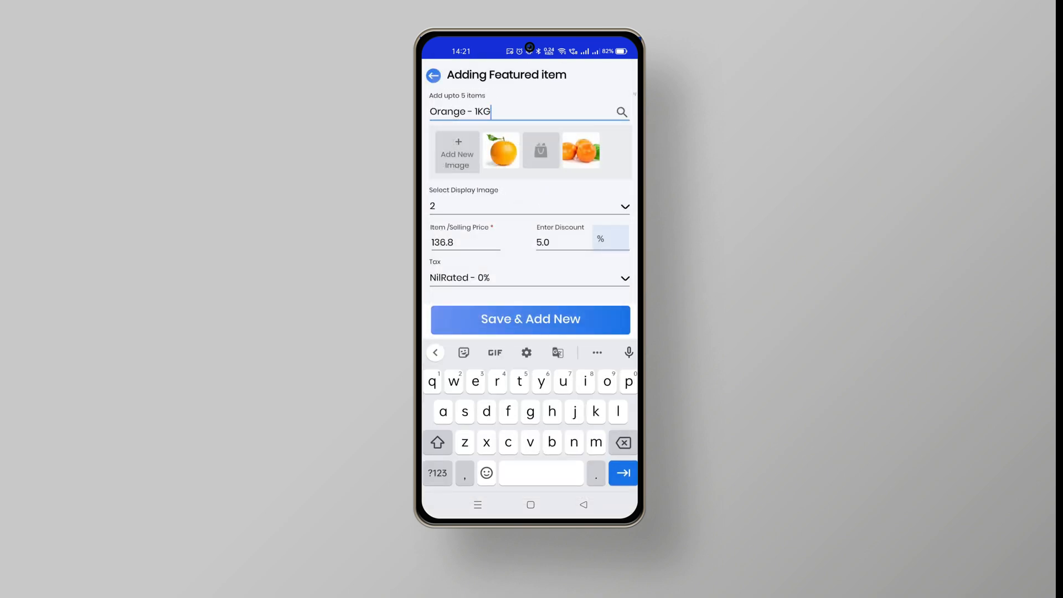
pyautogui.click(529, 282)
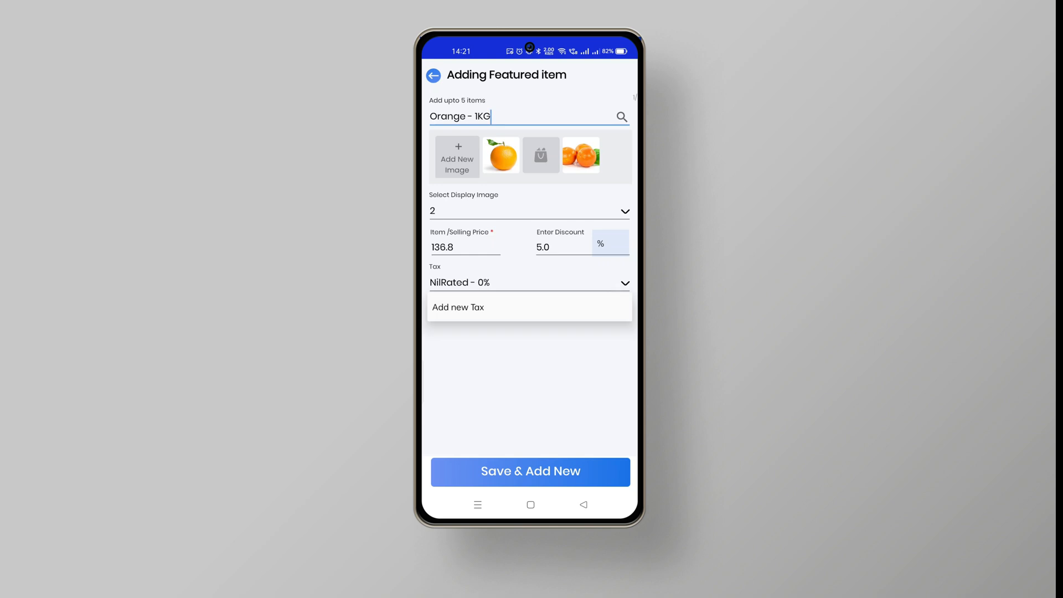
pyautogui.click(531, 471)
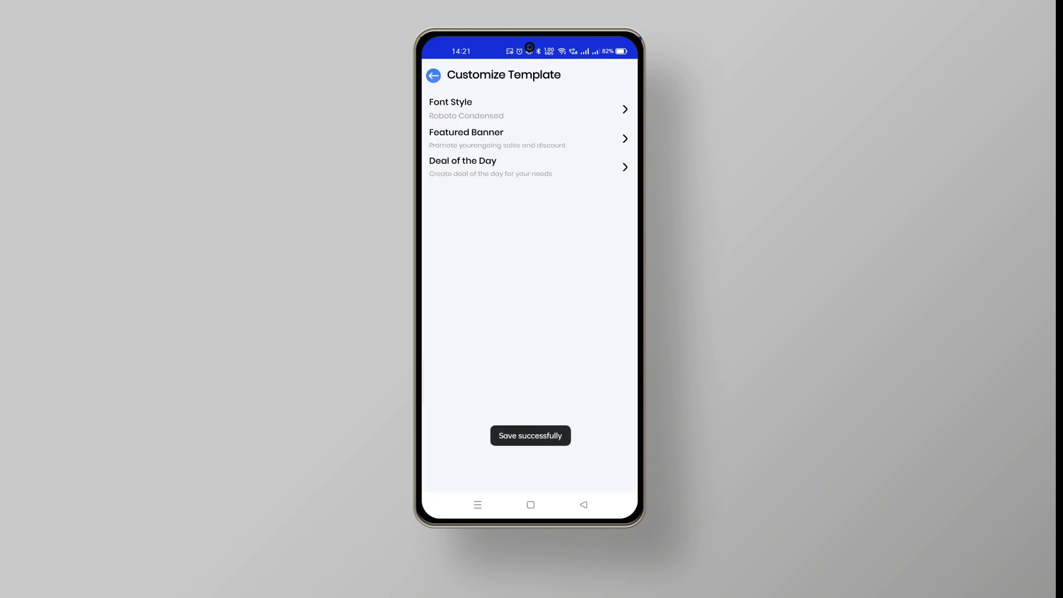
pyautogui.click(530, 139)
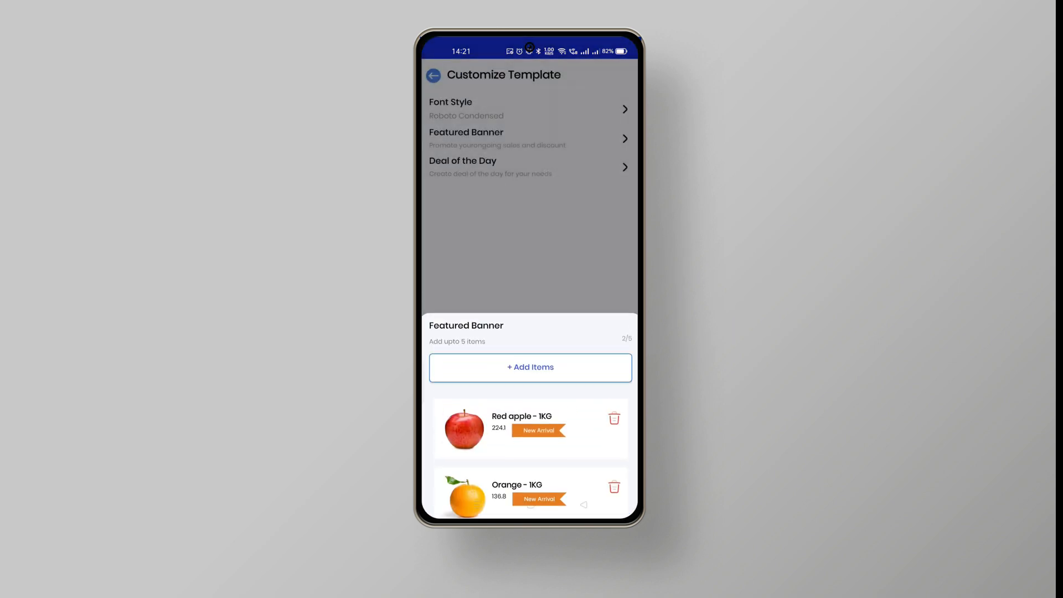
# Create a deal of the day for Milk at price 20 starting 29/03/2022.
pyautogui.click(531, 167)
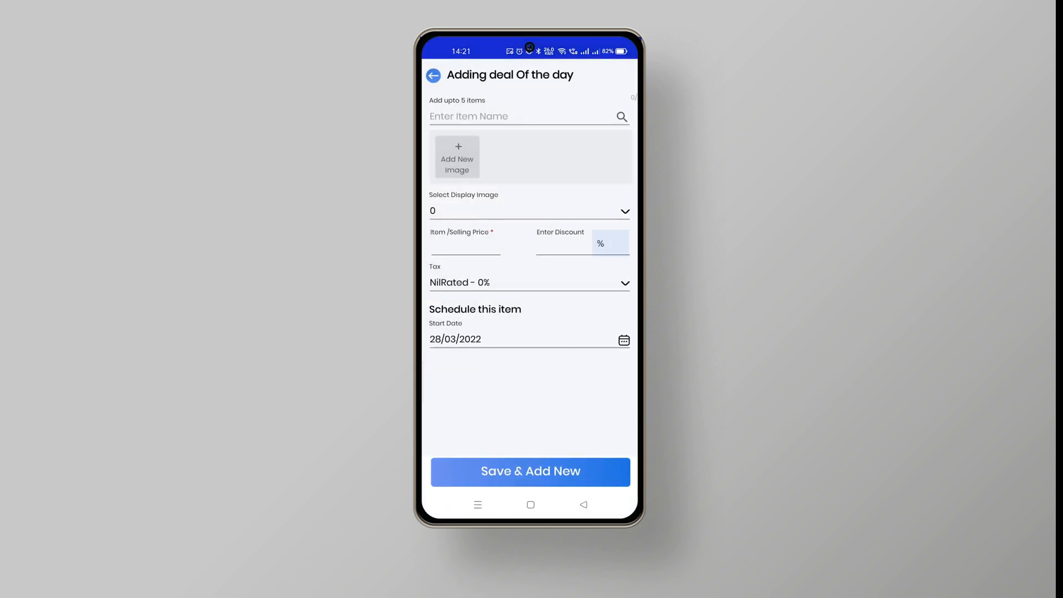
pyautogui.write('Mil')
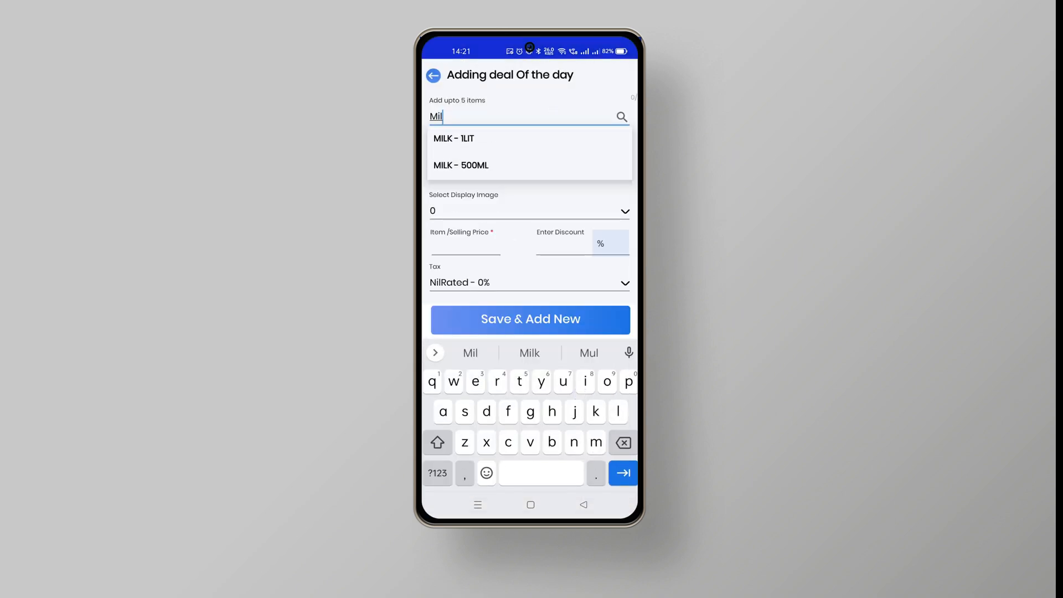
pyautogui.click(460, 165)
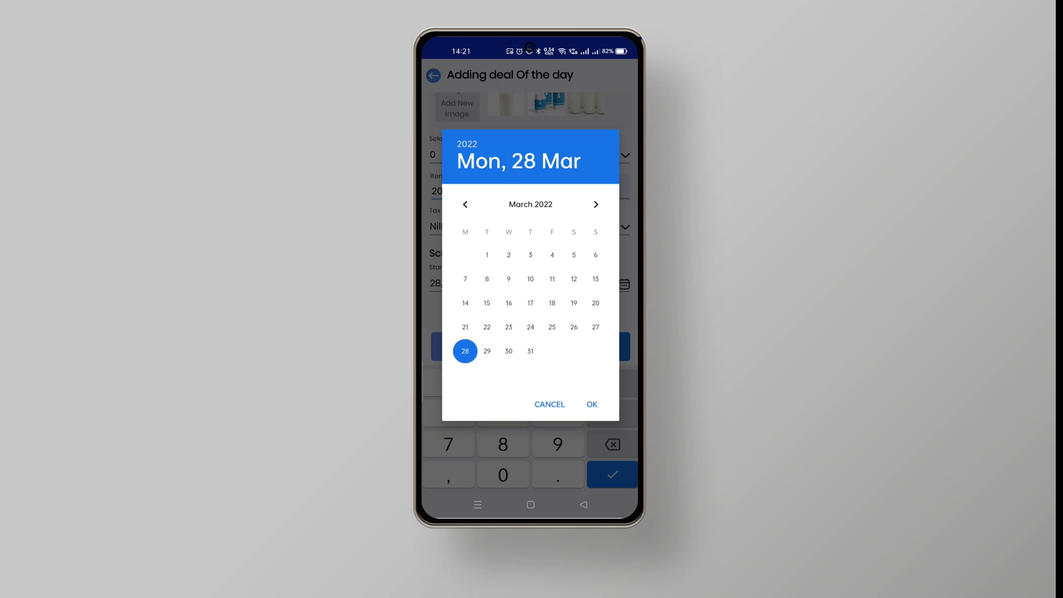
pyautogui.click(591, 405)
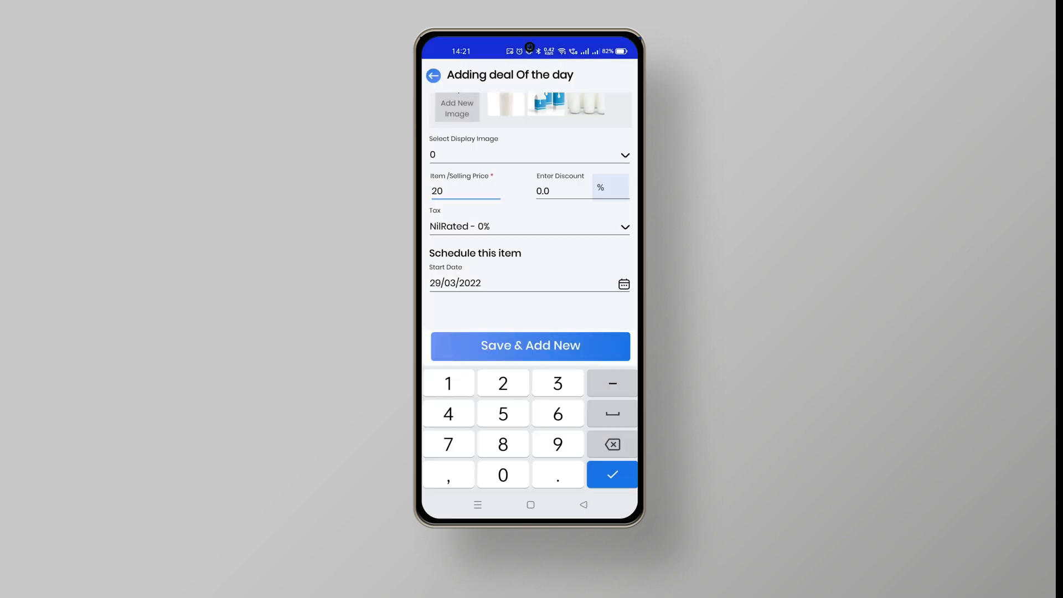
pyautogui.click(530, 346)
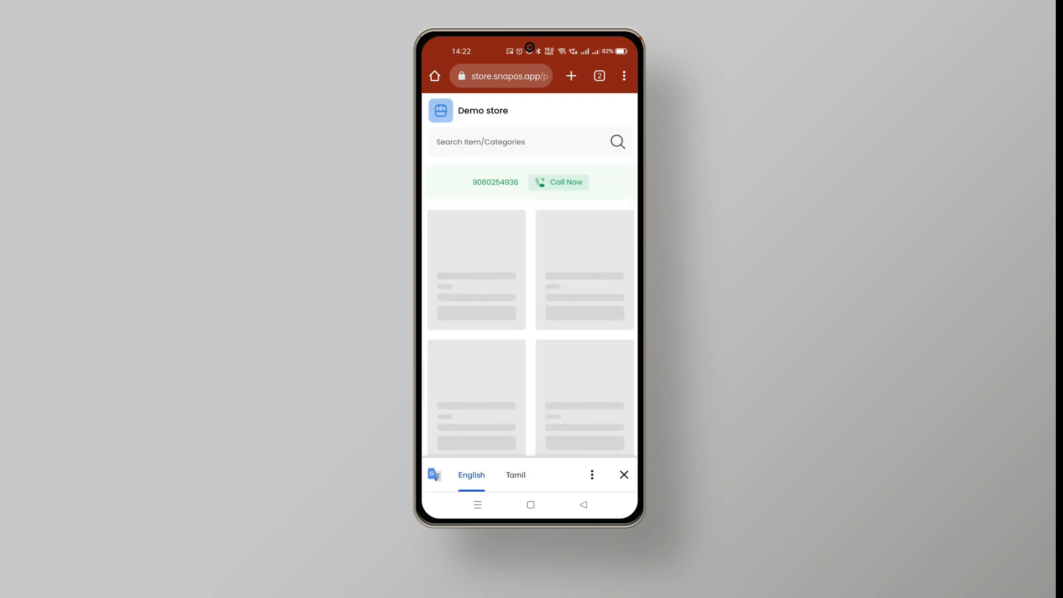
# Add Red apple - 1KG and Milk - 500ML to the cart and view the ₹468.20 total.
pyautogui.click(623, 474)
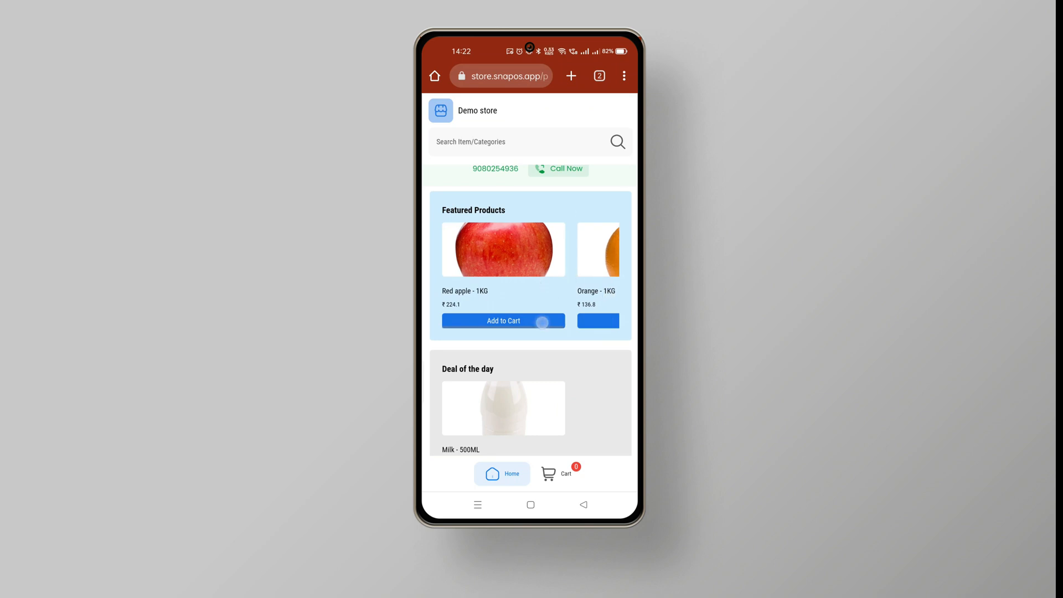
pyautogui.click(504, 320)
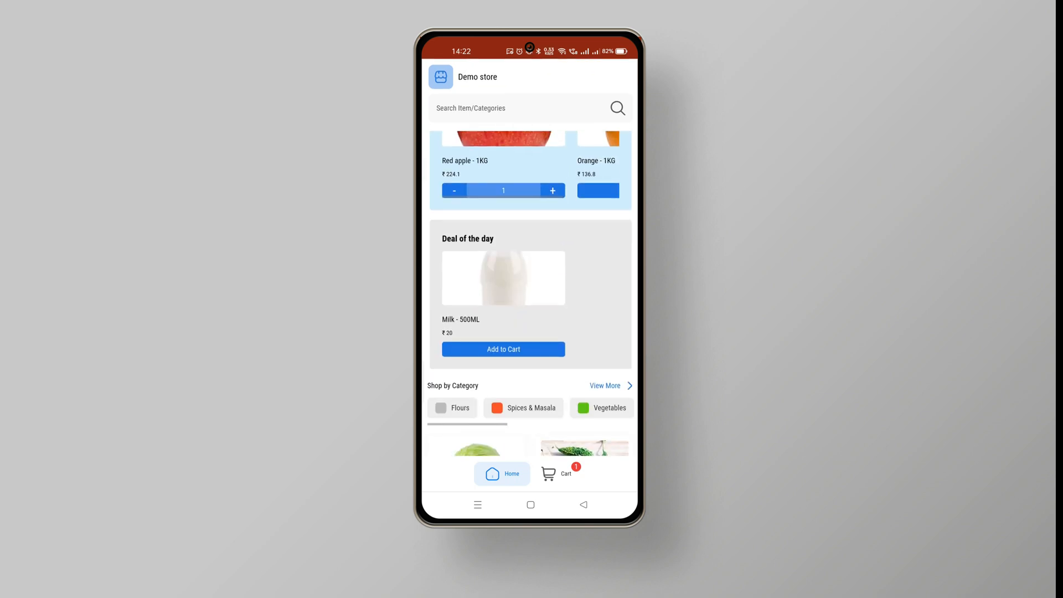
pyautogui.click(503, 350)
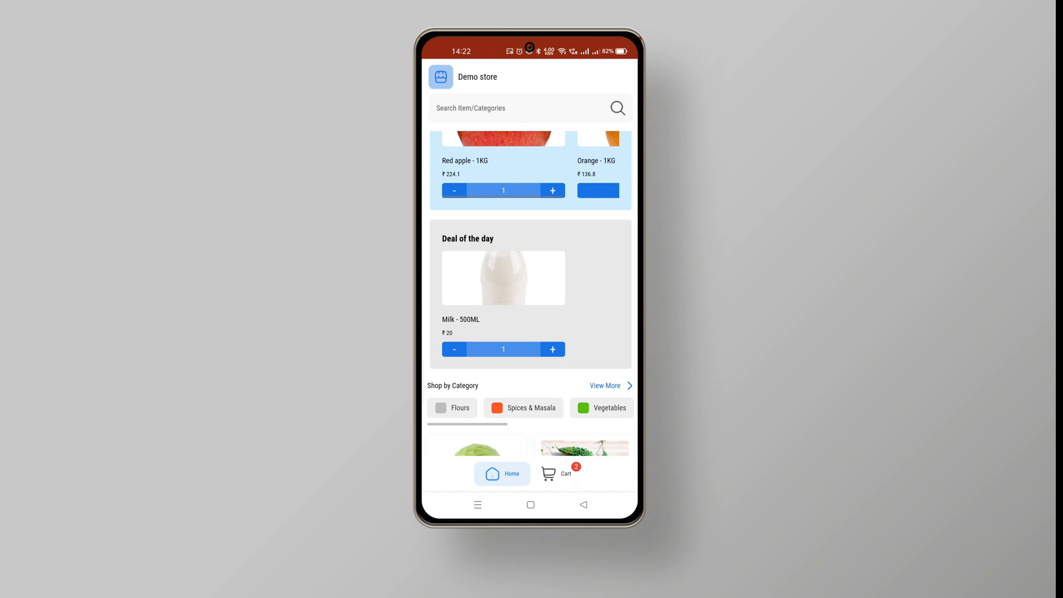
pyautogui.click(558, 473)
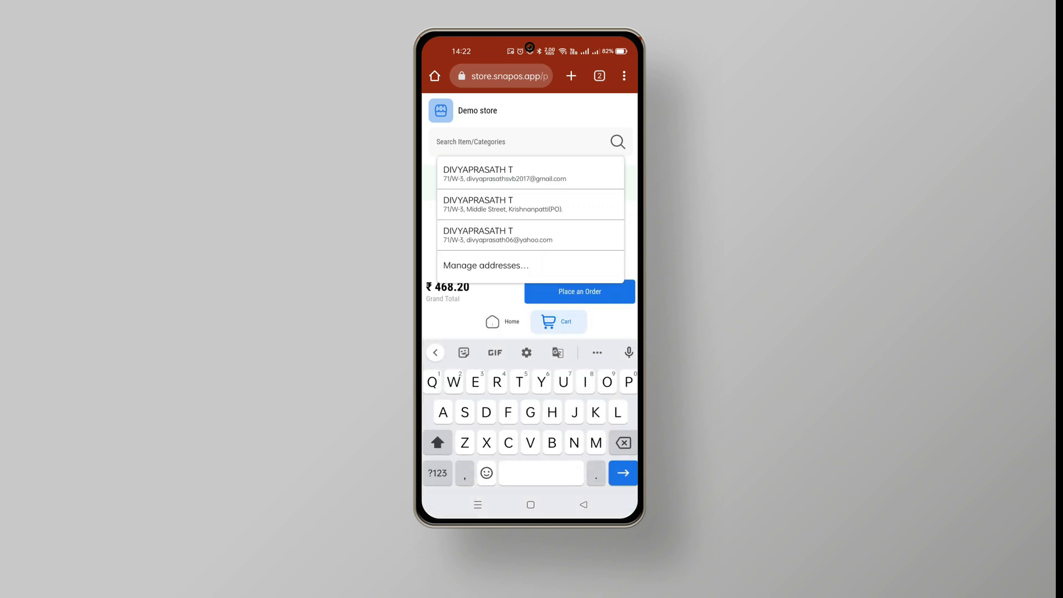
# Dismiss the address suggestions and place the cash-on-delivery order.
pyautogui.click(531, 173)
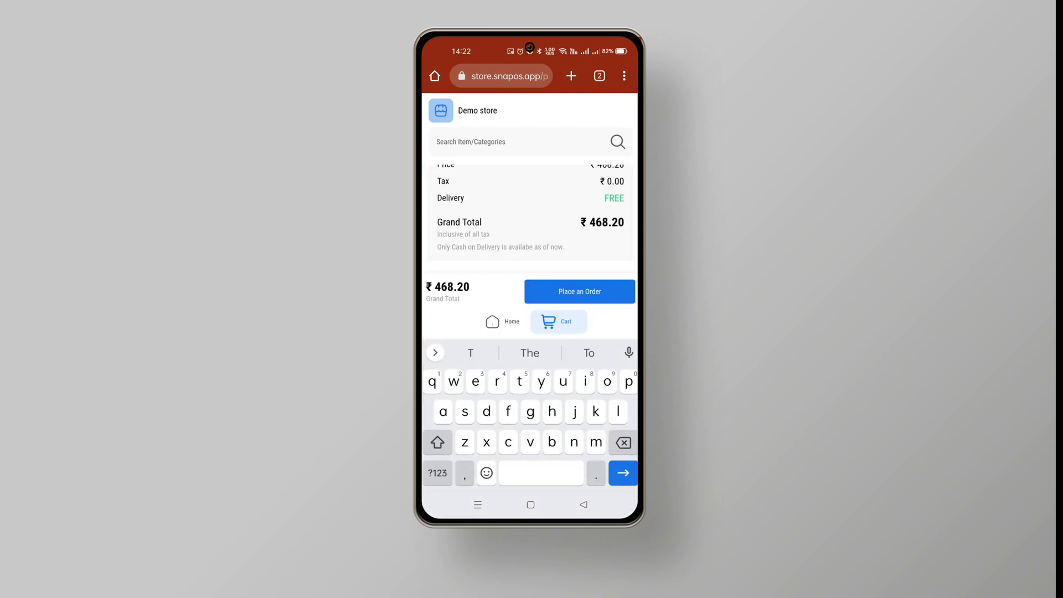
pyautogui.click(579, 291)
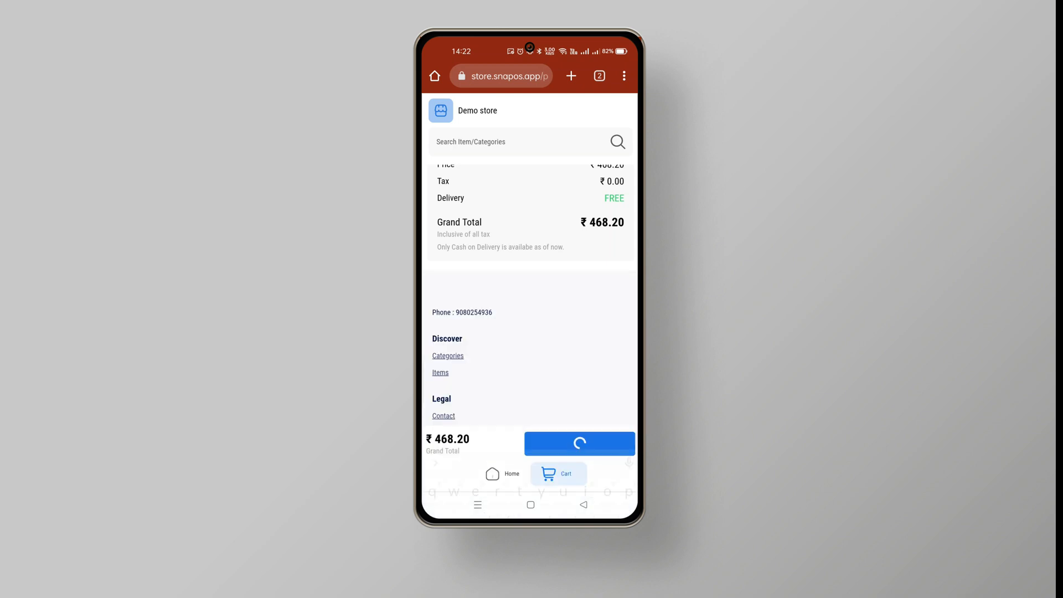
pyautogui.click(580, 443)
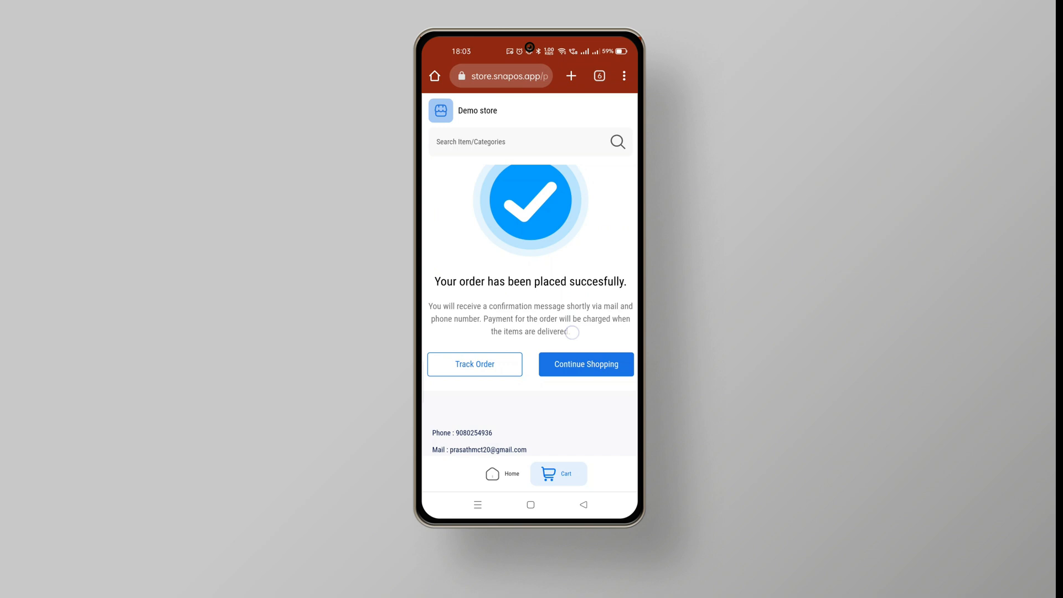
# Track order INV-00013, shown Pending with cash on delivery, then open recent apps.
pyautogui.click(474, 365)
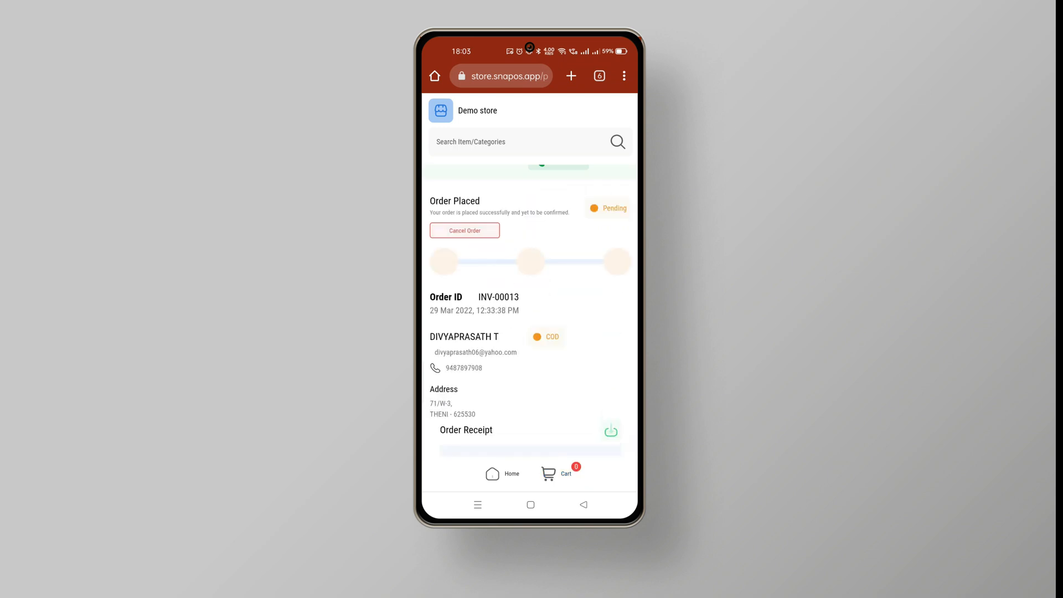
pyautogui.scroll(3)
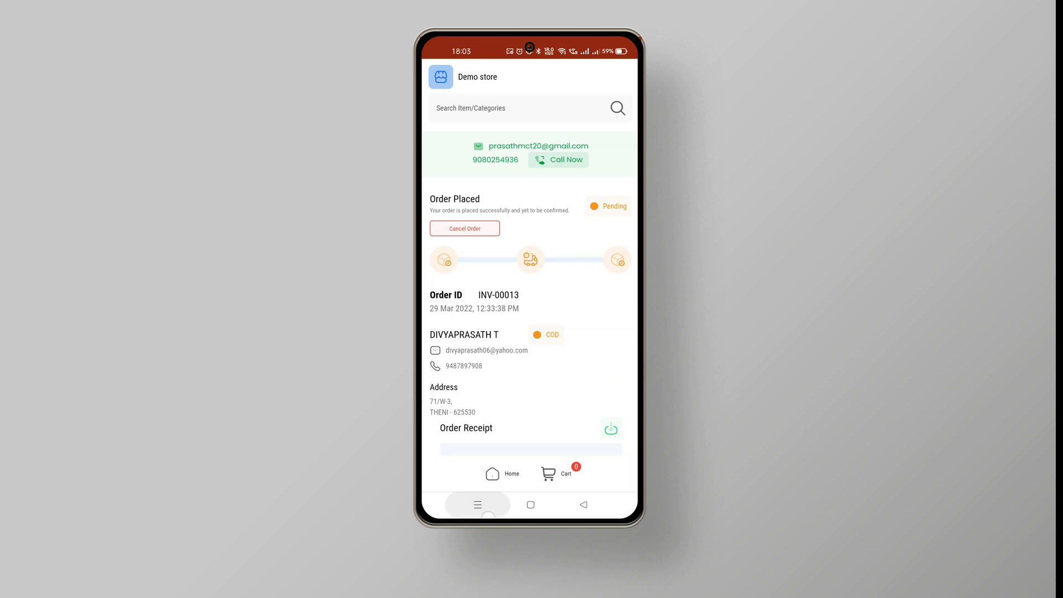
pyautogui.click(530, 504)
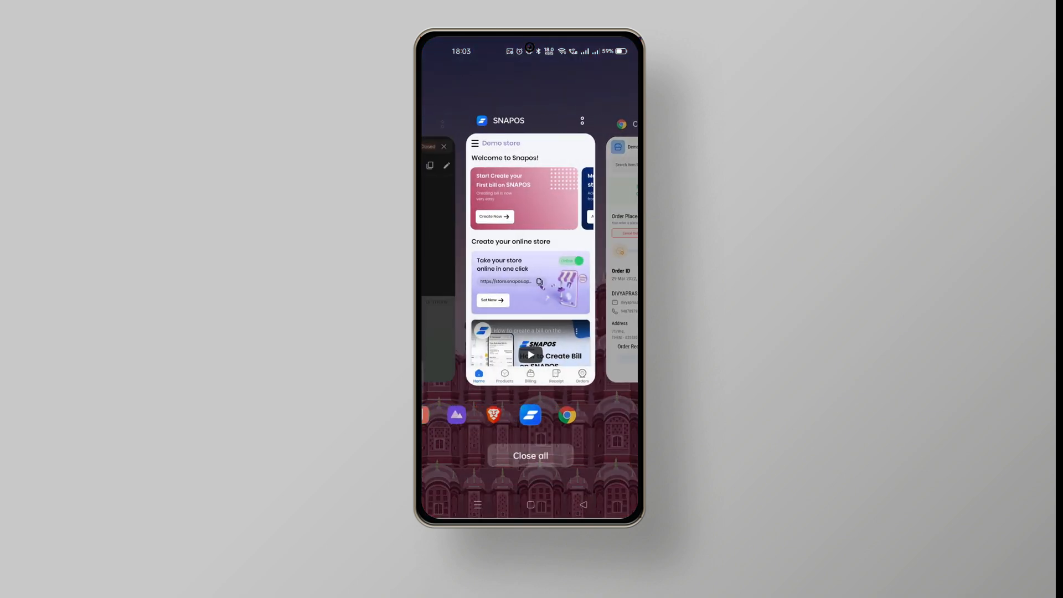
# In SNAPOS, accept pending online order INV-00013 (₹256.10) and return to Online Orders.
pyautogui.click(531, 257)
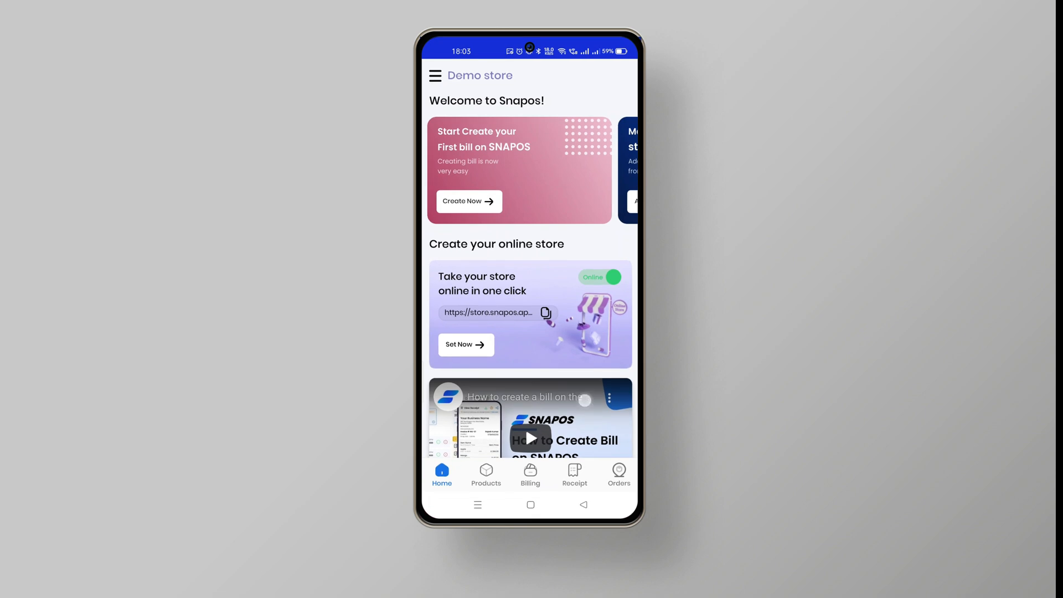
pyautogui.click(618, 475)
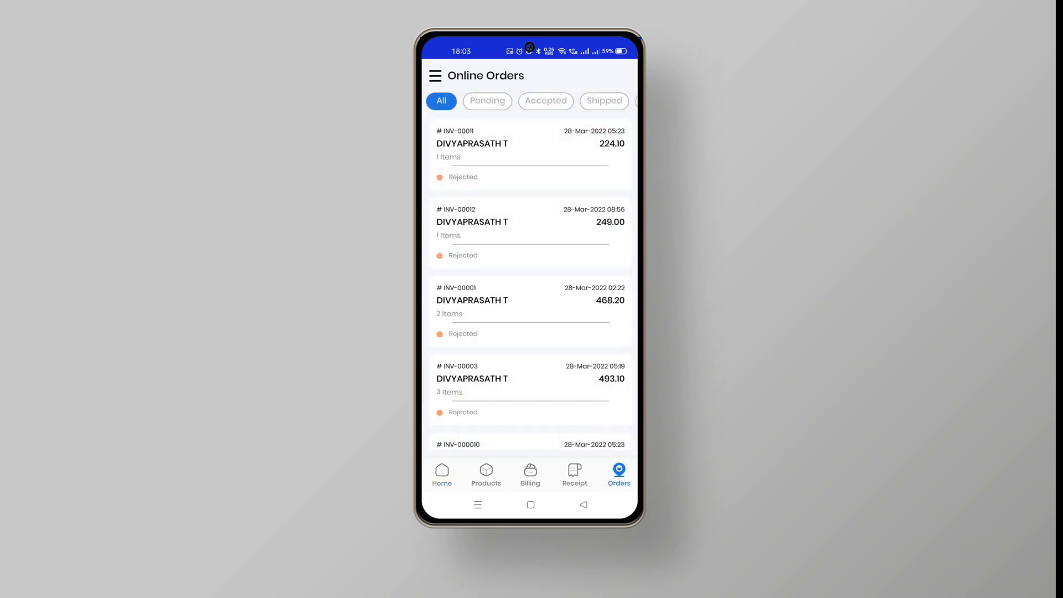
pyautogui.click(487, 100)
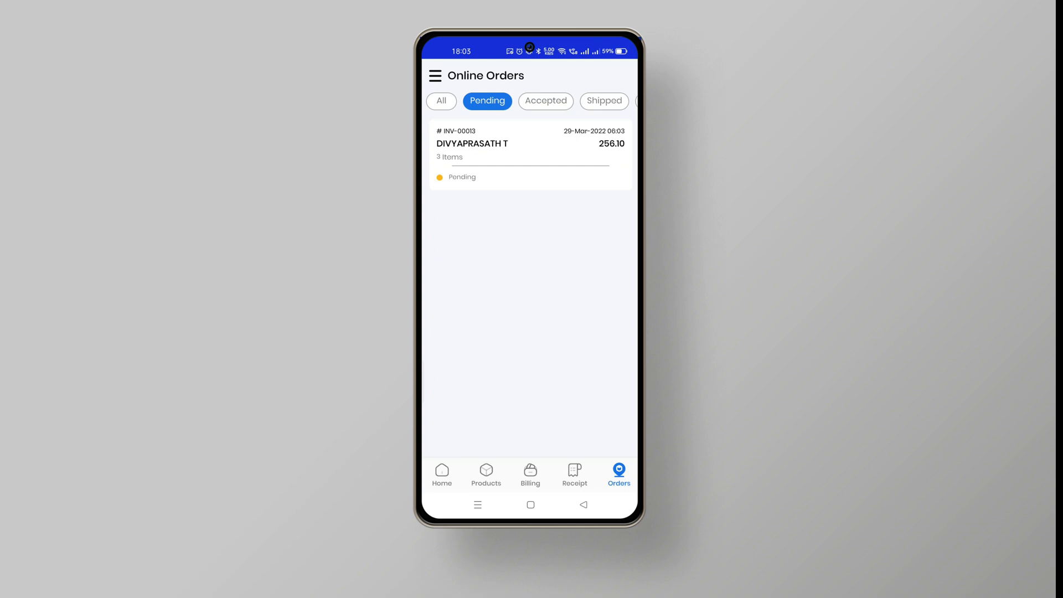
pyautogui.click(530, 154)
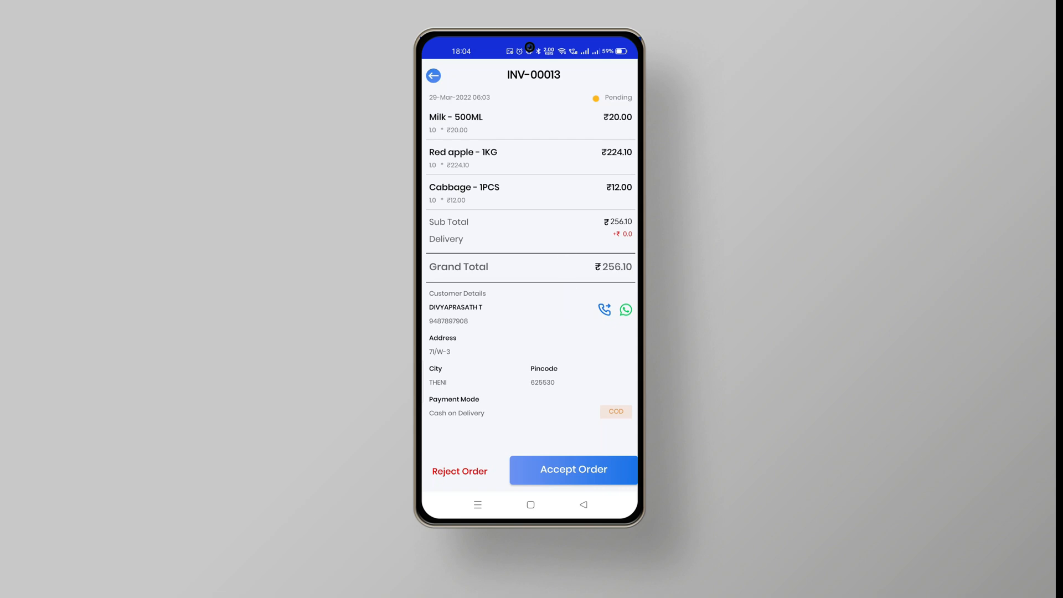
pyautogui.click(573, 469)
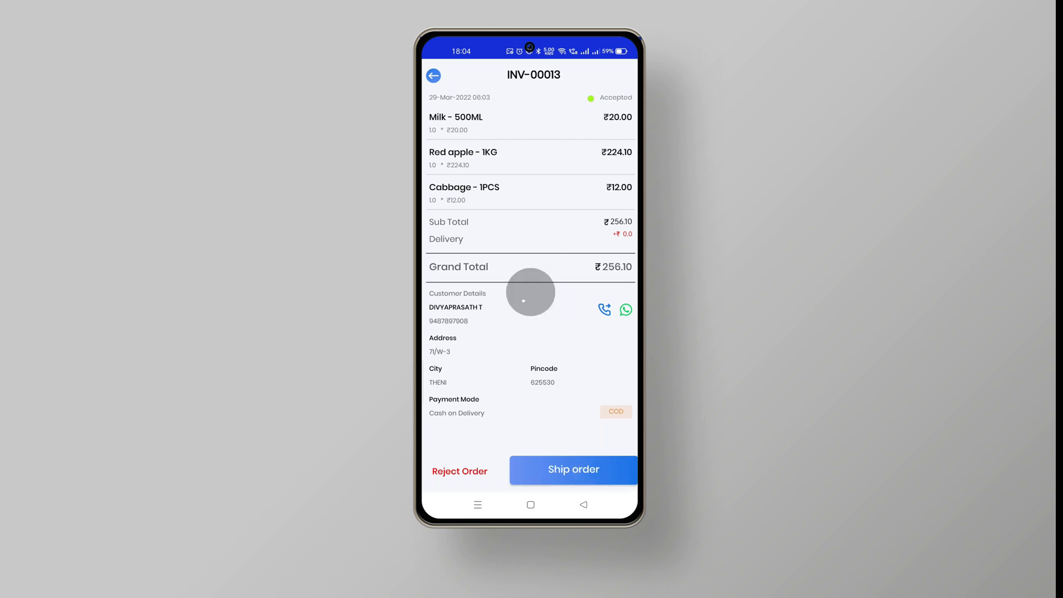
pyautogui.click(433, 75)
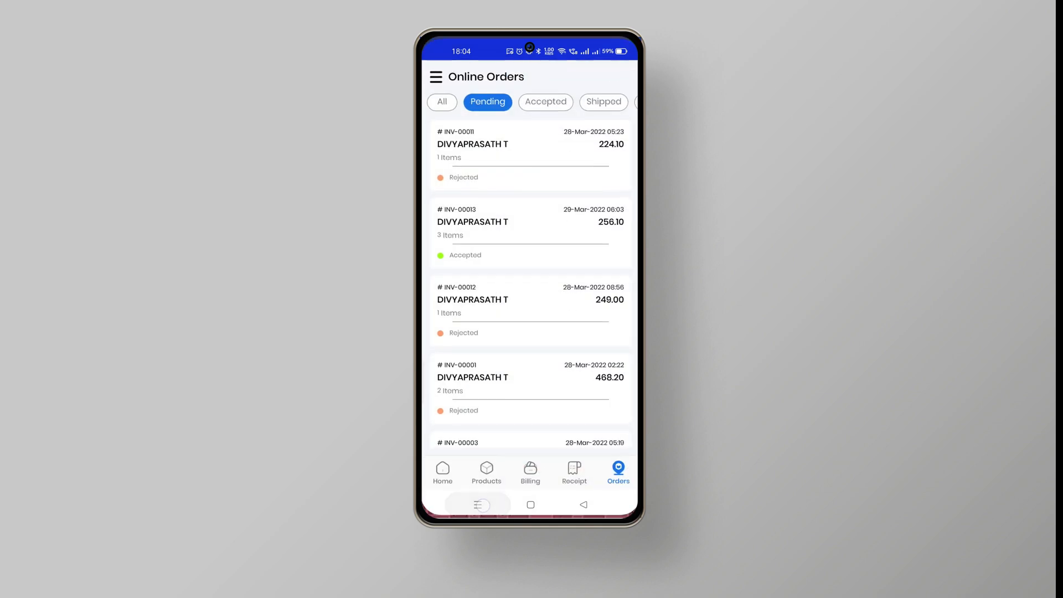
# Confirm INV-00013 reads Accepted with a ₹256.10 receipt in Chrome, then return to SNAPOS.
pyautogui.click(530, 231)
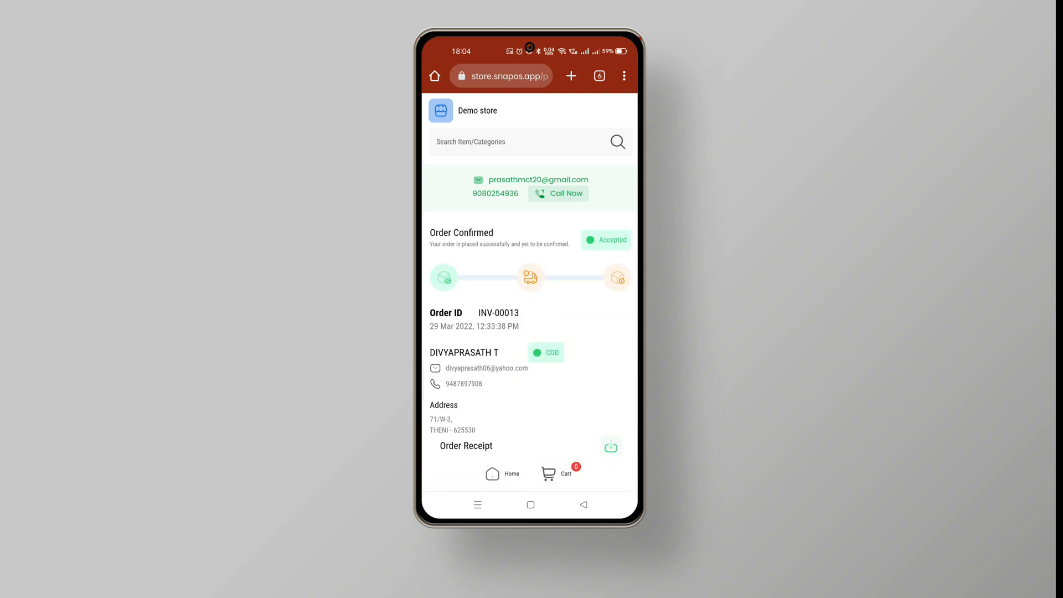
pyautogui.scroll(-3)
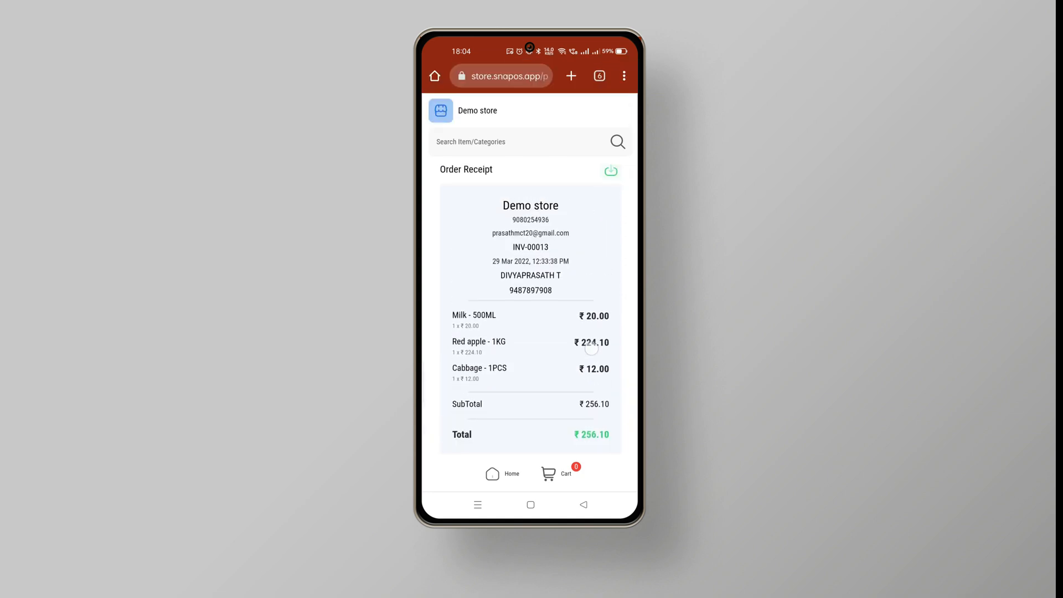
pyautogui.scroll(-3)
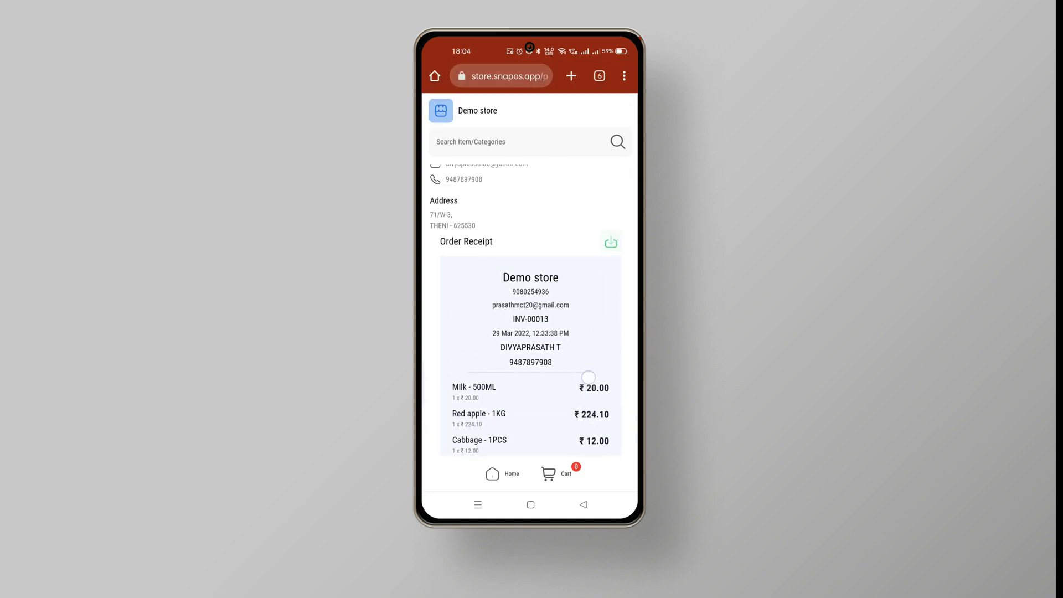
pyautogui.scroll(-3)
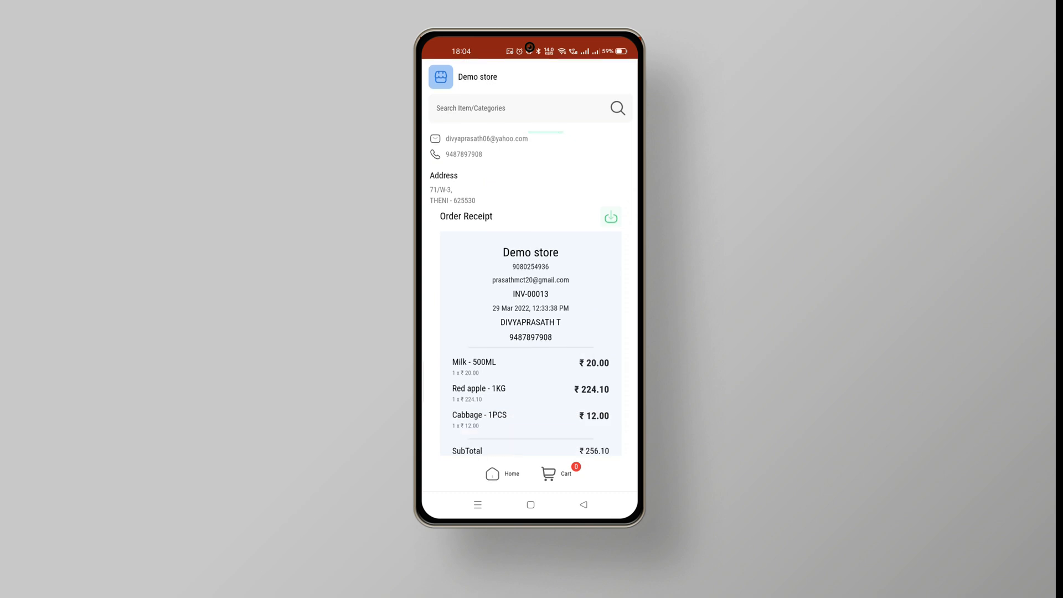
pyautogui.scroll(-3)
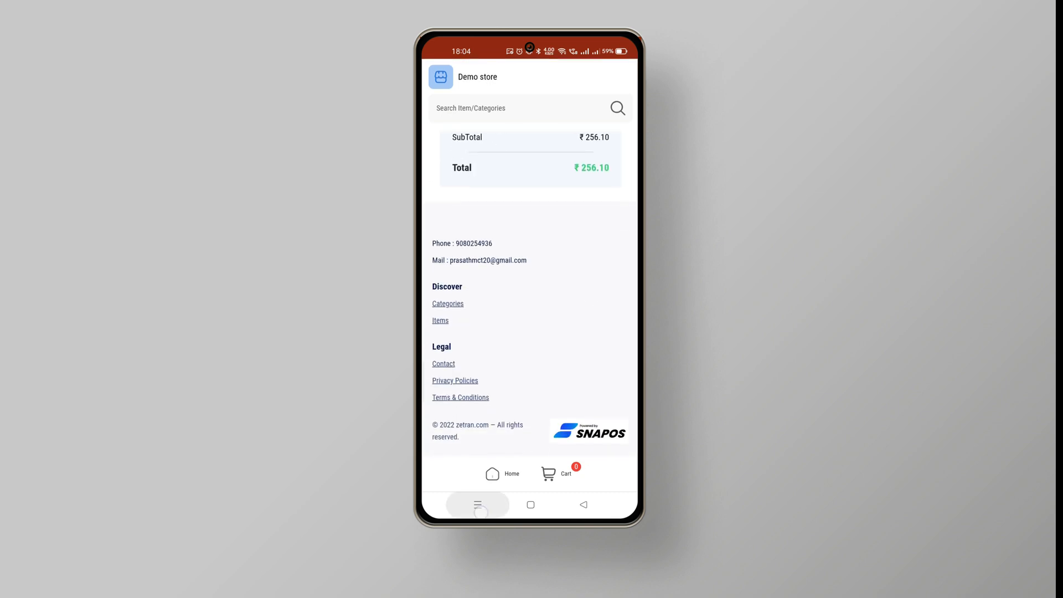
pyautogui.click(618, 473)
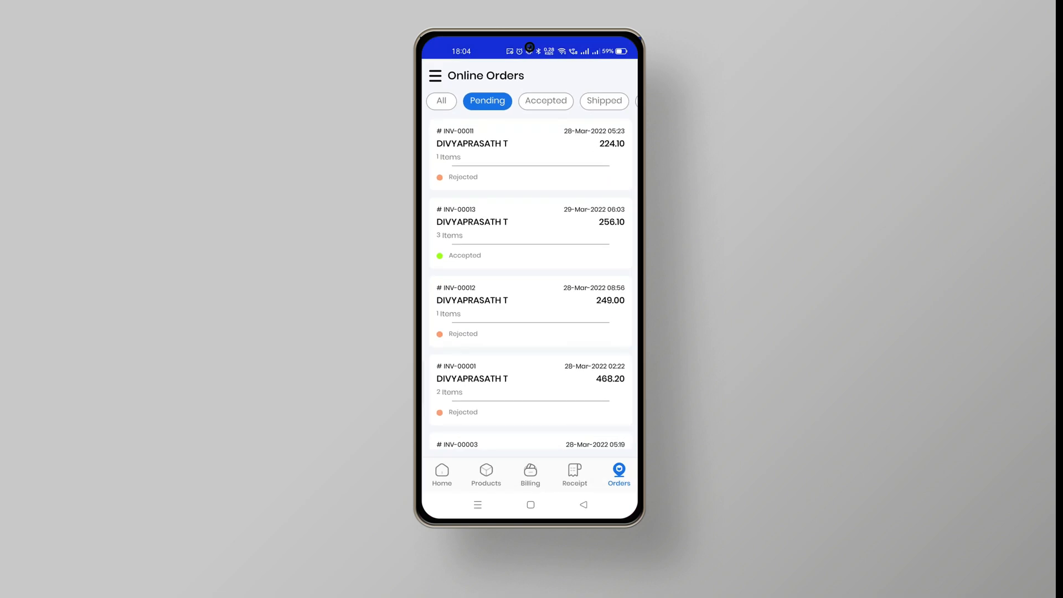
pyautogui.click(435, 75)
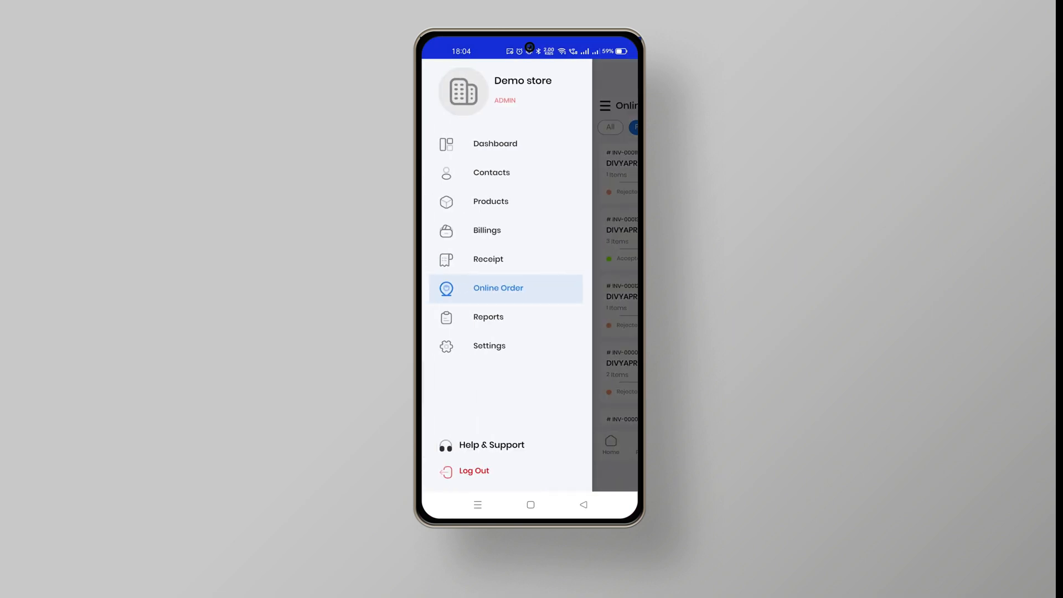
pyautogui.click(490, 345)
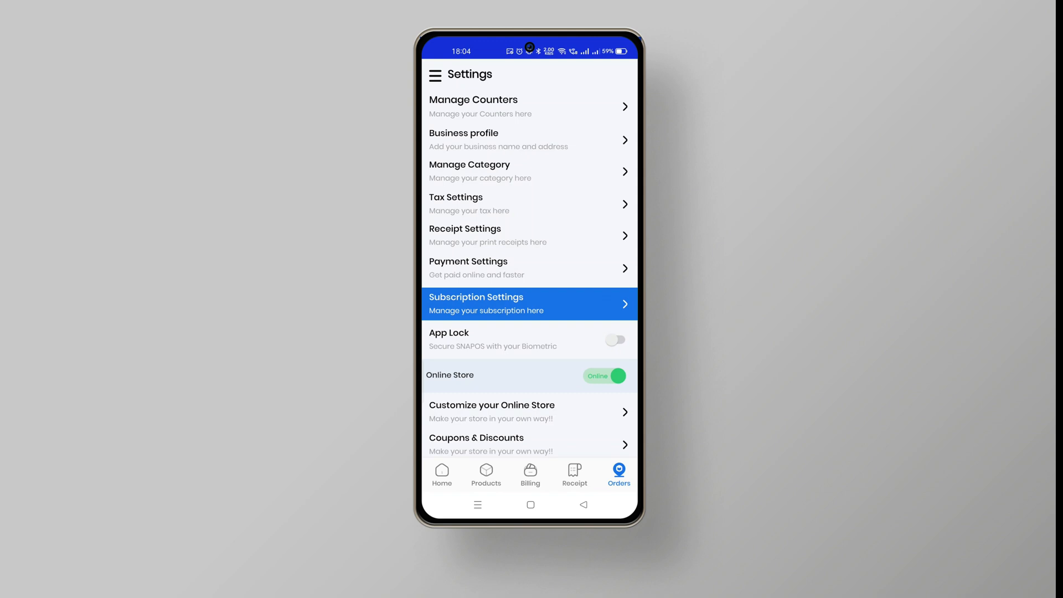
pyautogui.click(529, 139)
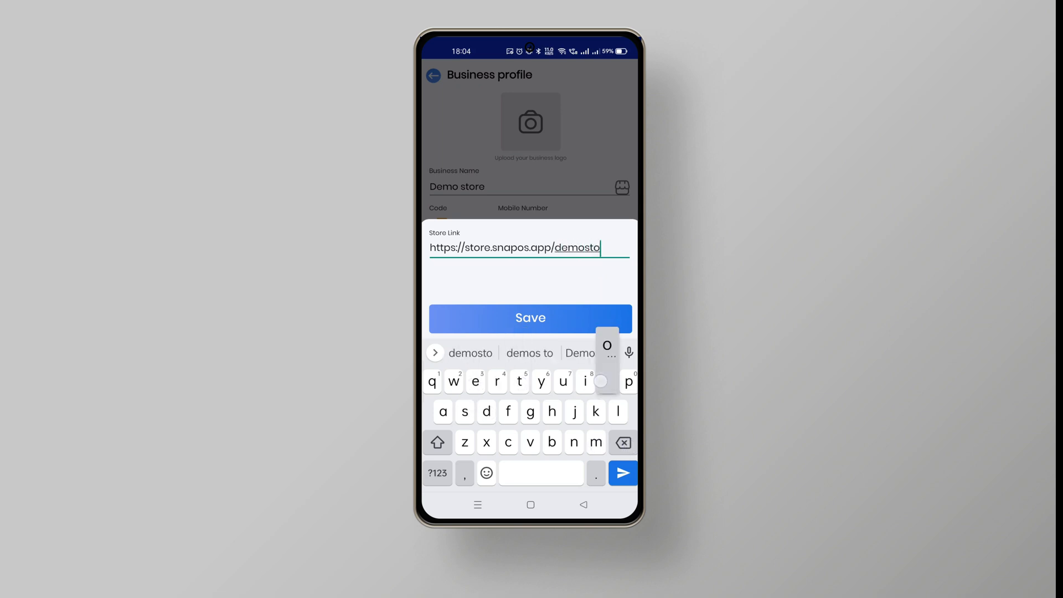
pyautogui.click(531, 318)
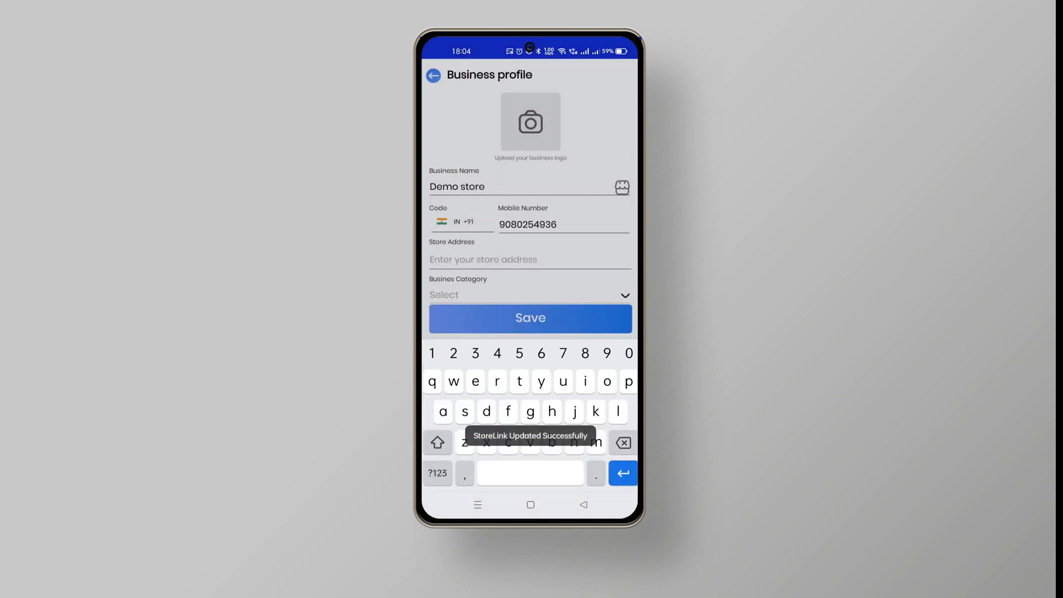